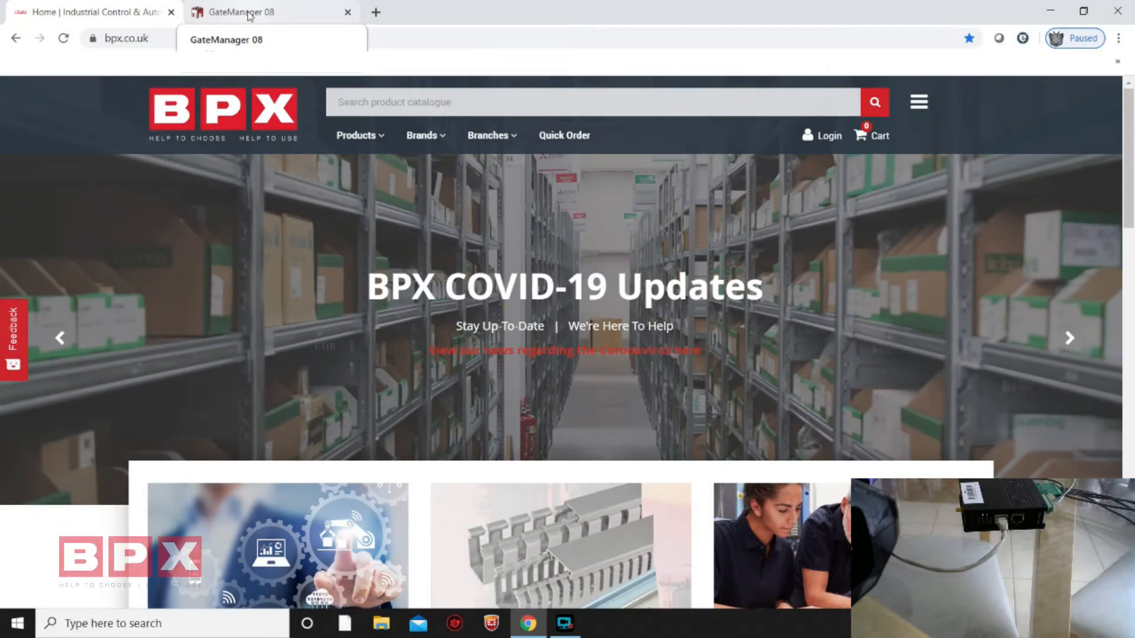
# - Bring up the GateManager 08 admin portal showing the video_test domain overview
pyautogui.click(241, 12)
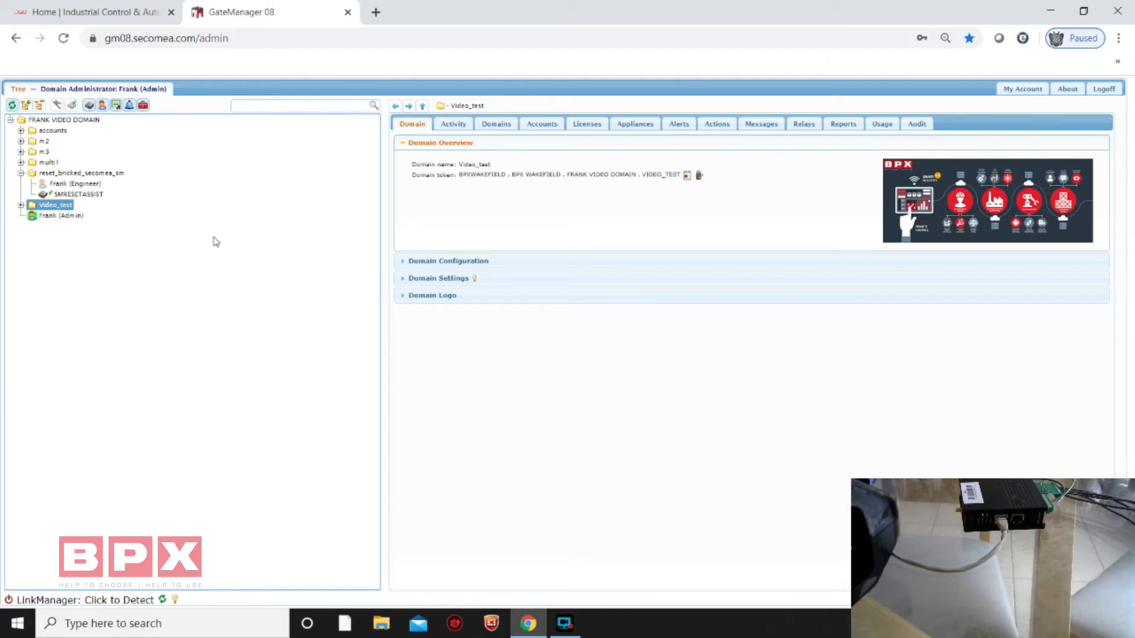
# - Drag SMRESETASSIST from reset_bricked_secomea_sm into Video_test and confirm the move
pyautogui.click(78, 194)
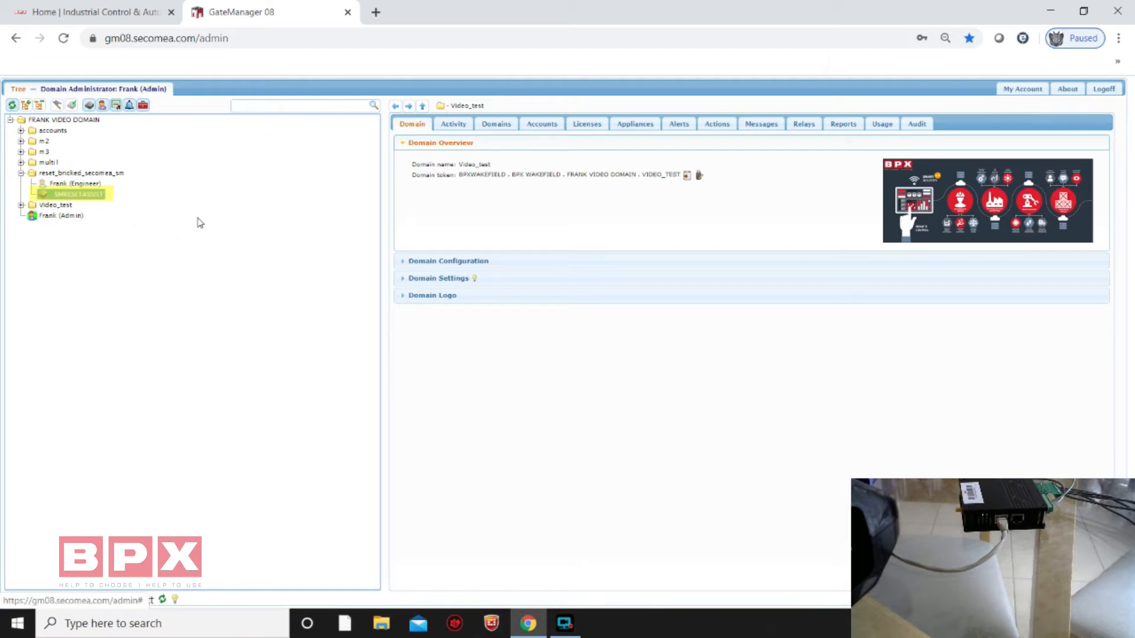
pyautogui.click(78, 194)
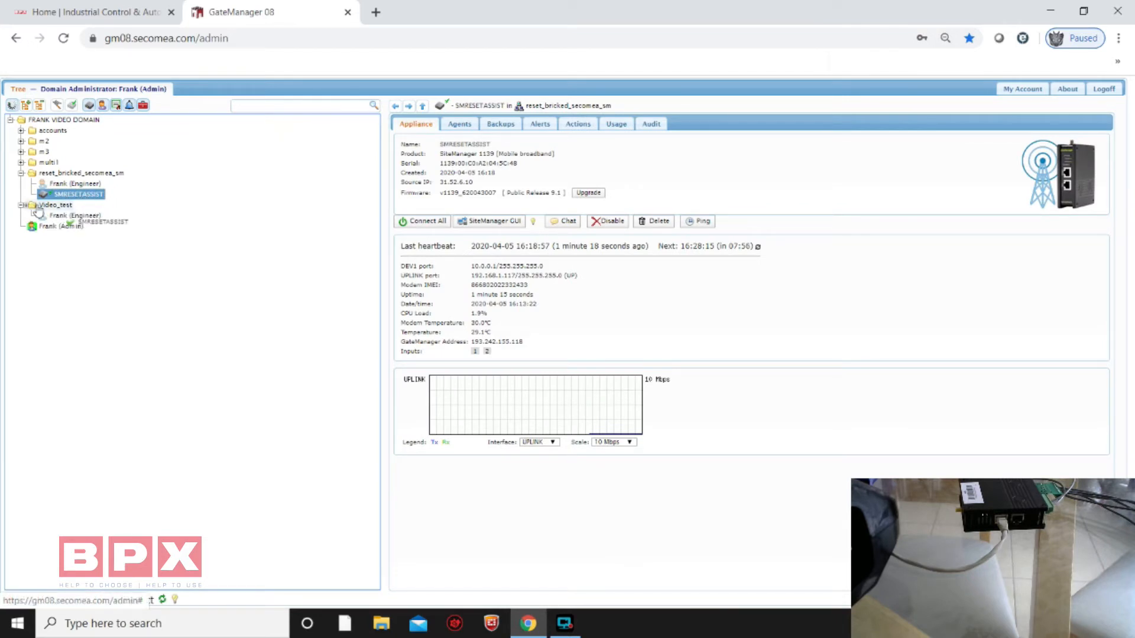
pyautogui.moveTo(68, 194); pyautogui.dragTo(54, 204)
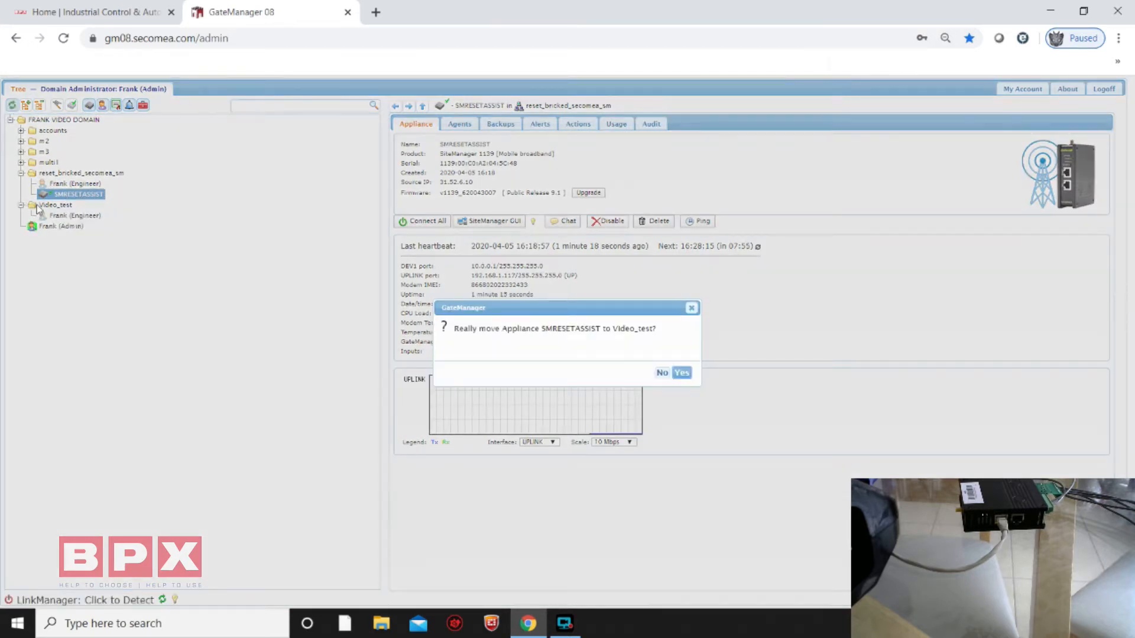
pyautogui.click(681, 373)
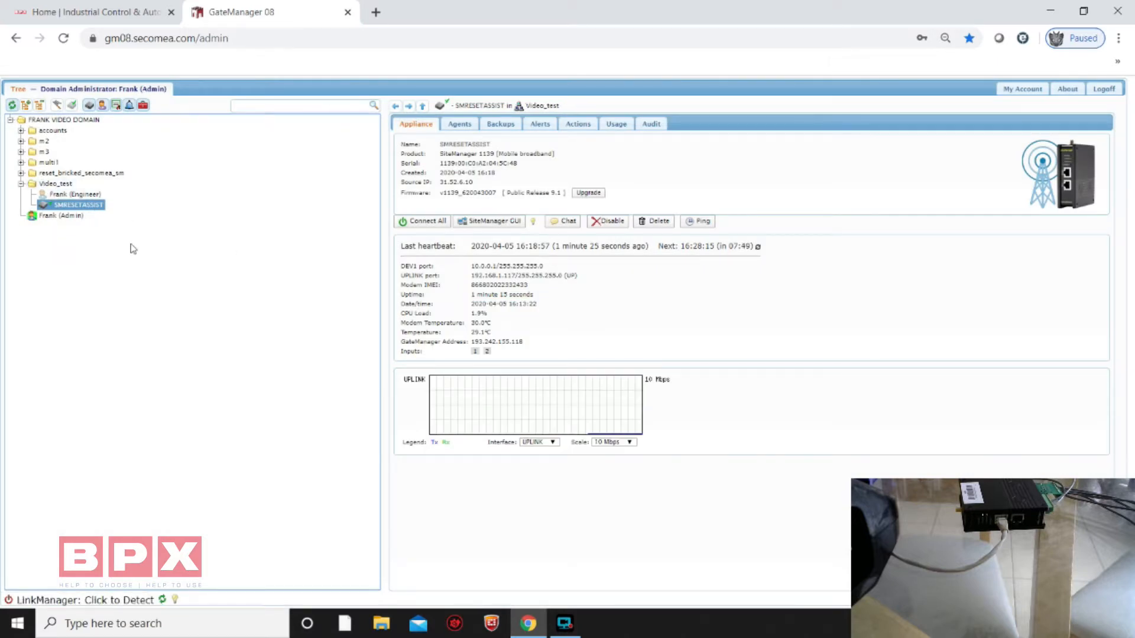
pyautogui.moveTo(494, 221)
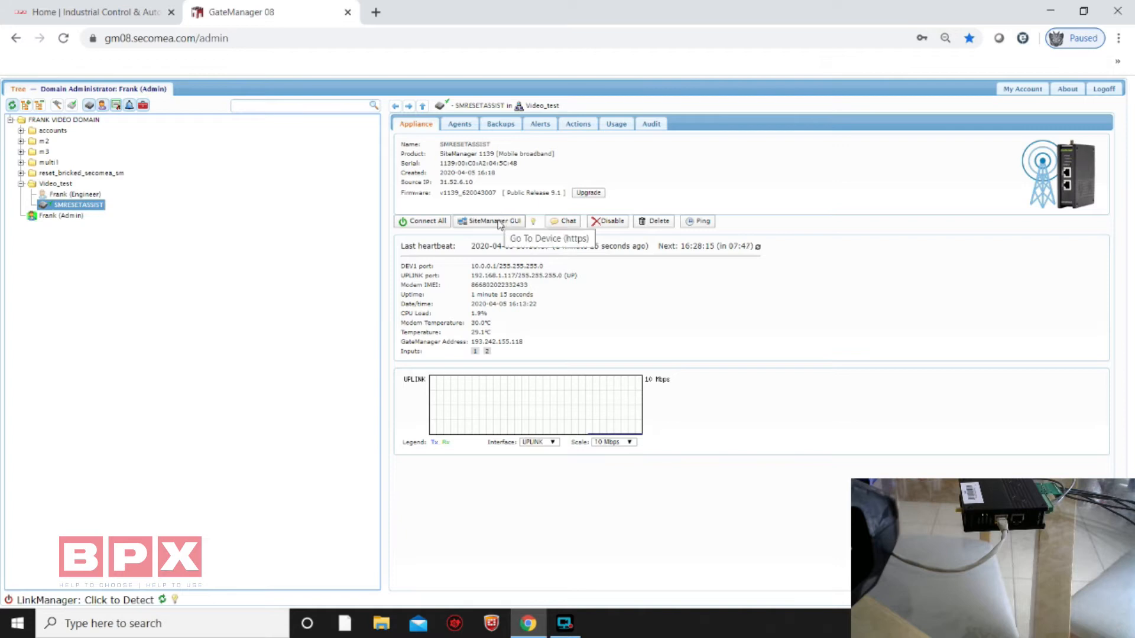
pyautogui.click(493, 221)
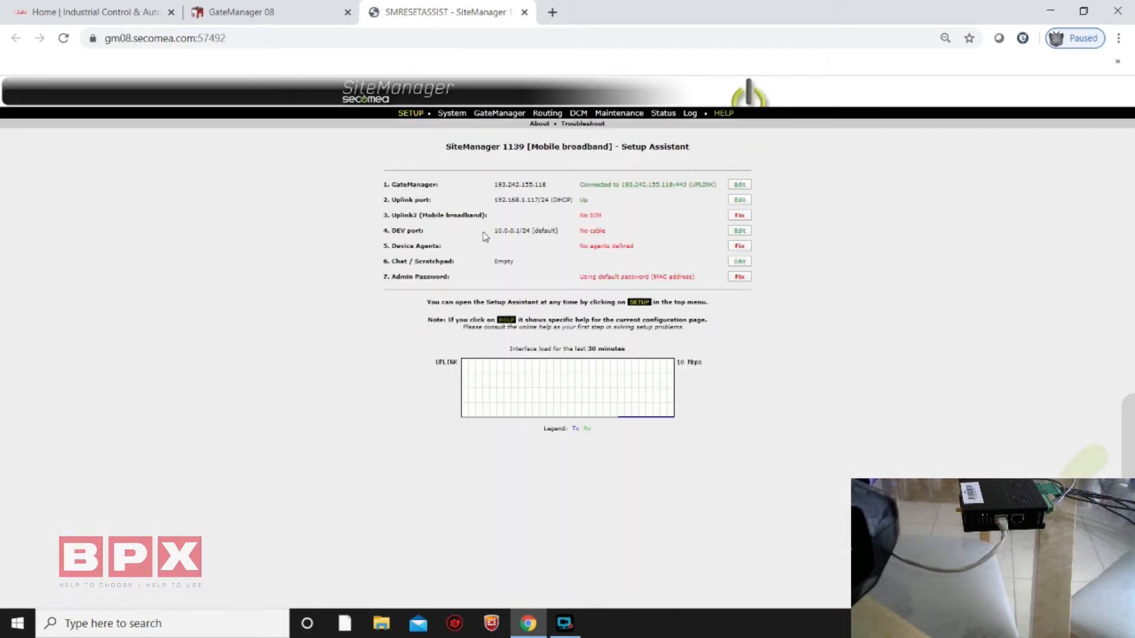
pyautogui.moveTo(540, 261)
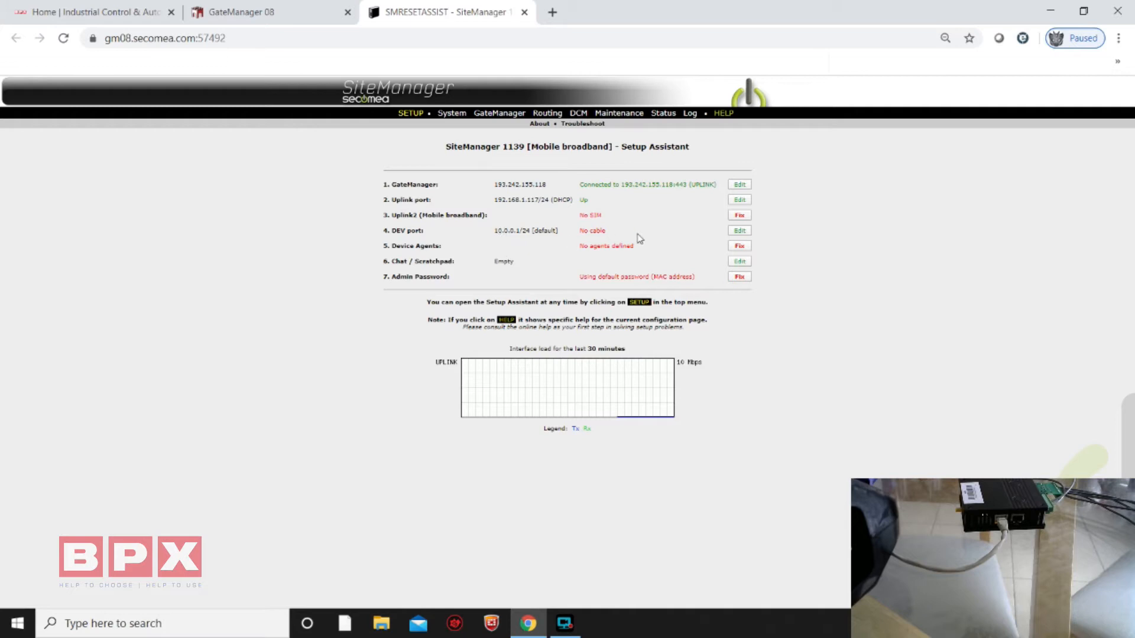
pyautogui.moveTo(504, 259)
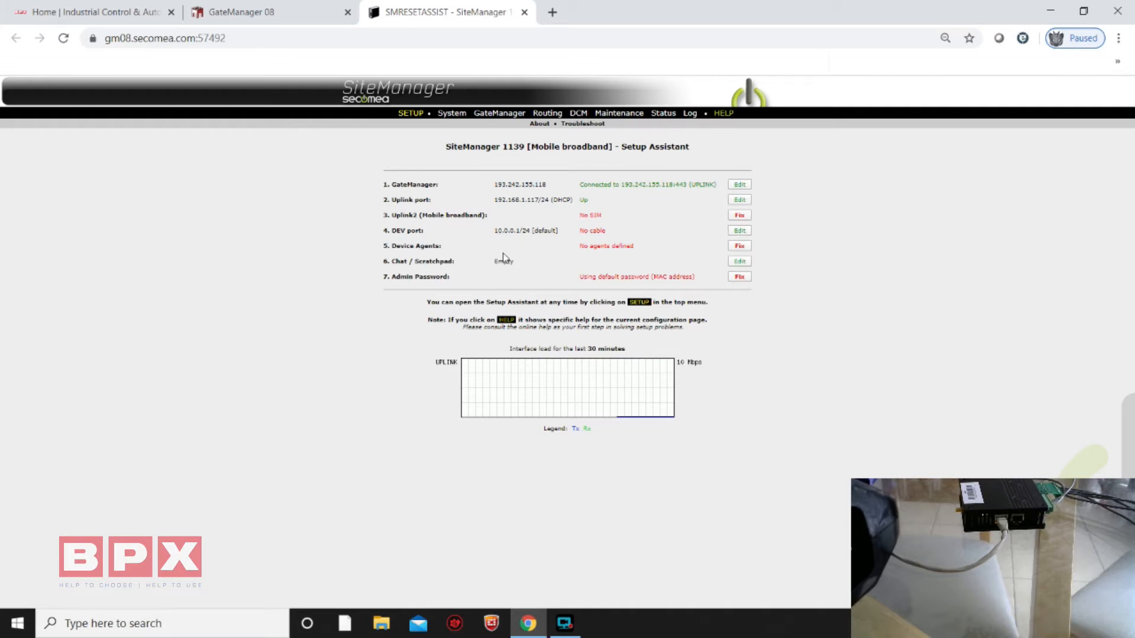
pyautogui.click(739, 230)
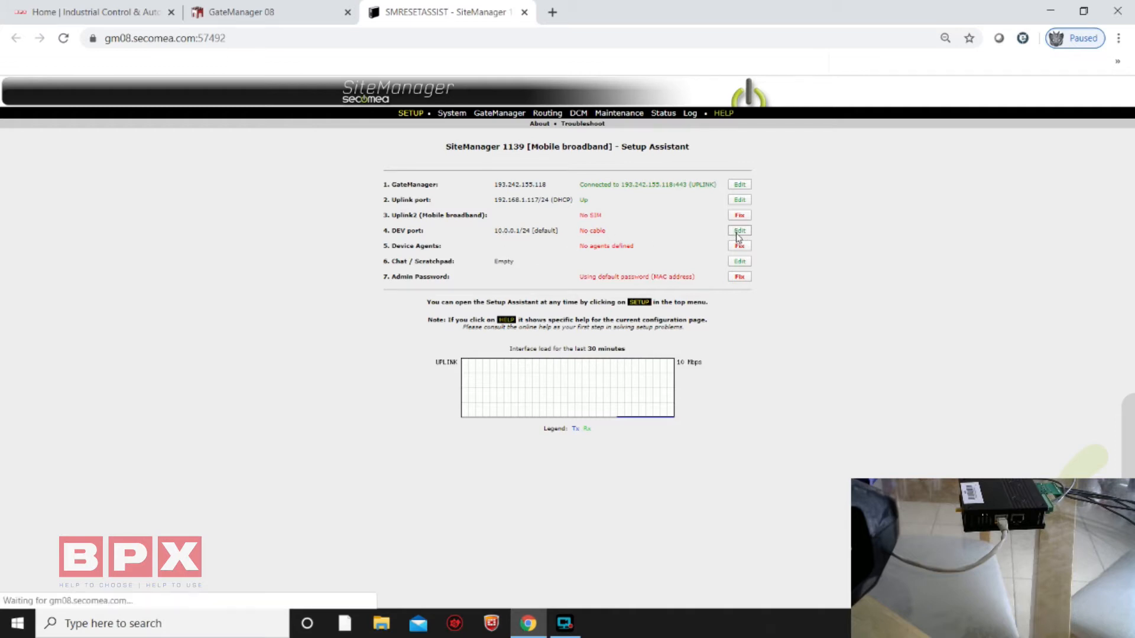
pyautogui.click(739, 230)
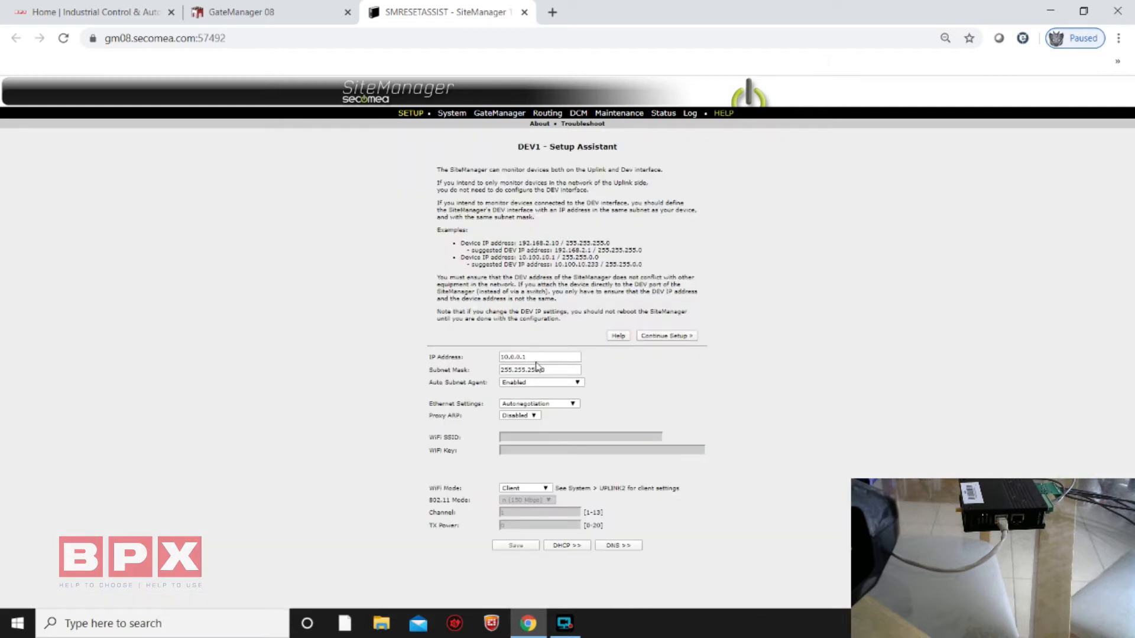
pyautogui.write('192.')
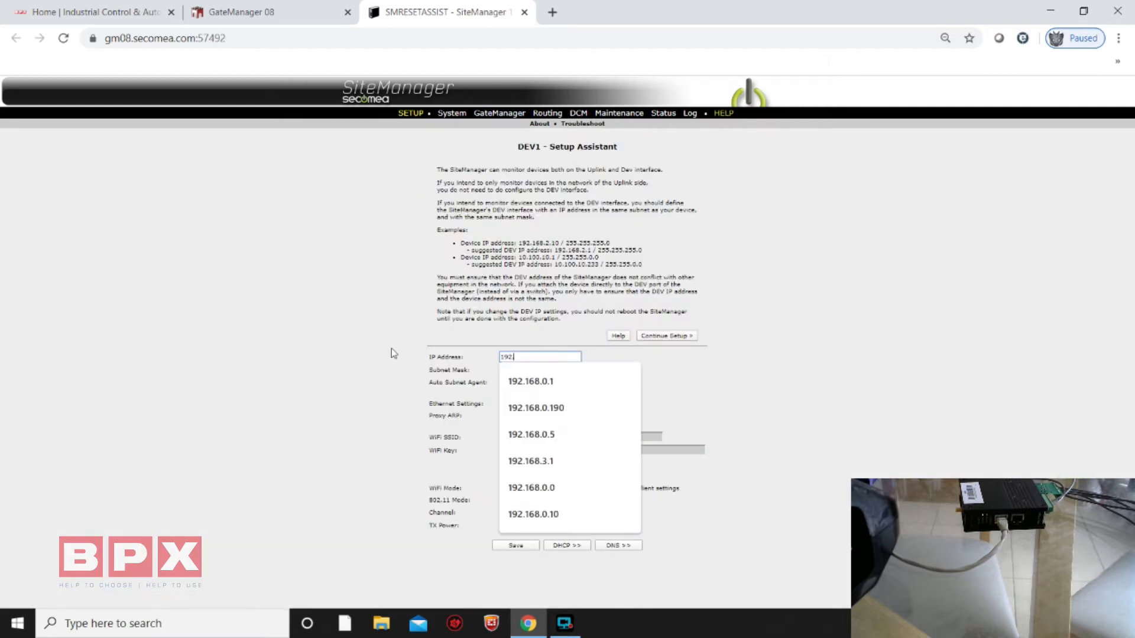
pyautogui.click(530, 461)
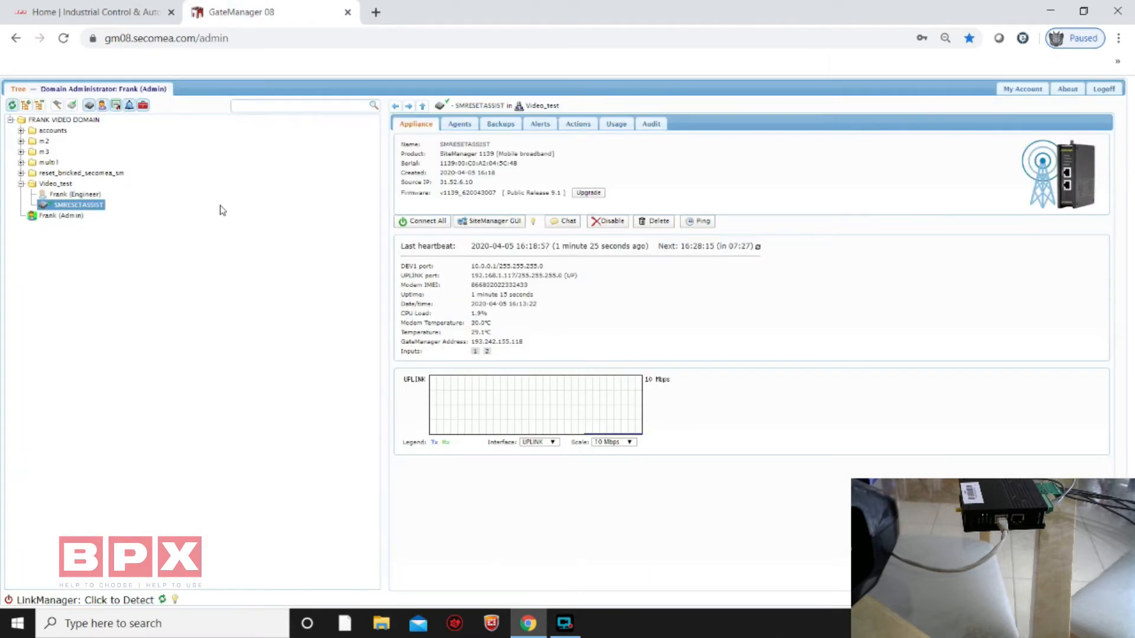
# - Leave SMRESETASSIST's appliance page for the Video_test overview listing one SiteManager
pyautogui.doubleClick(505, 266)
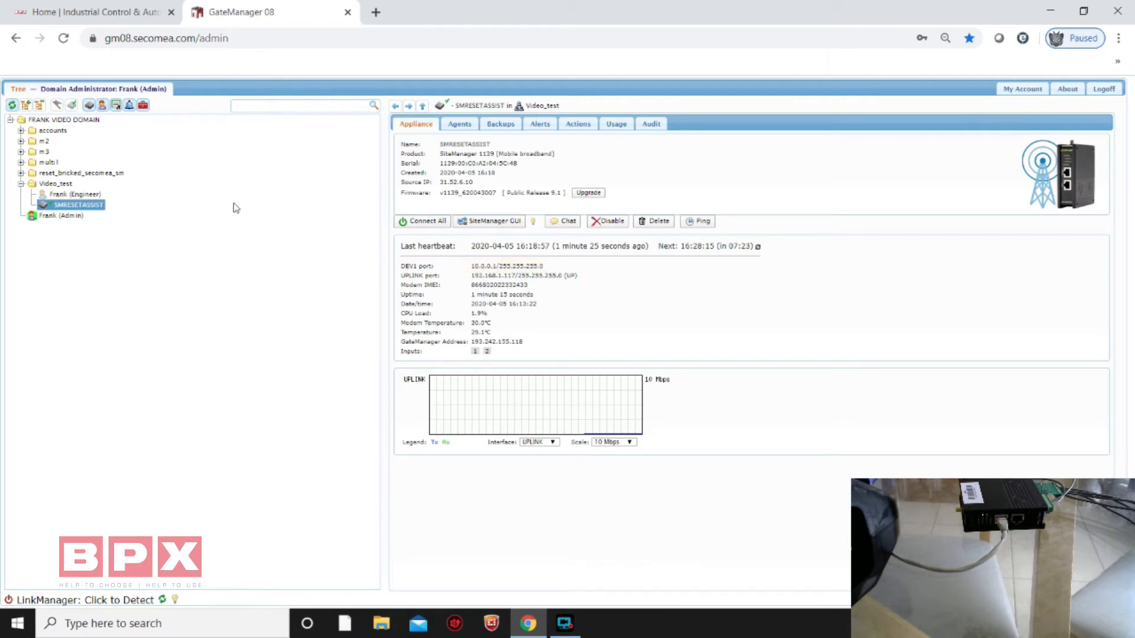
pyautogui.click(488, 221)
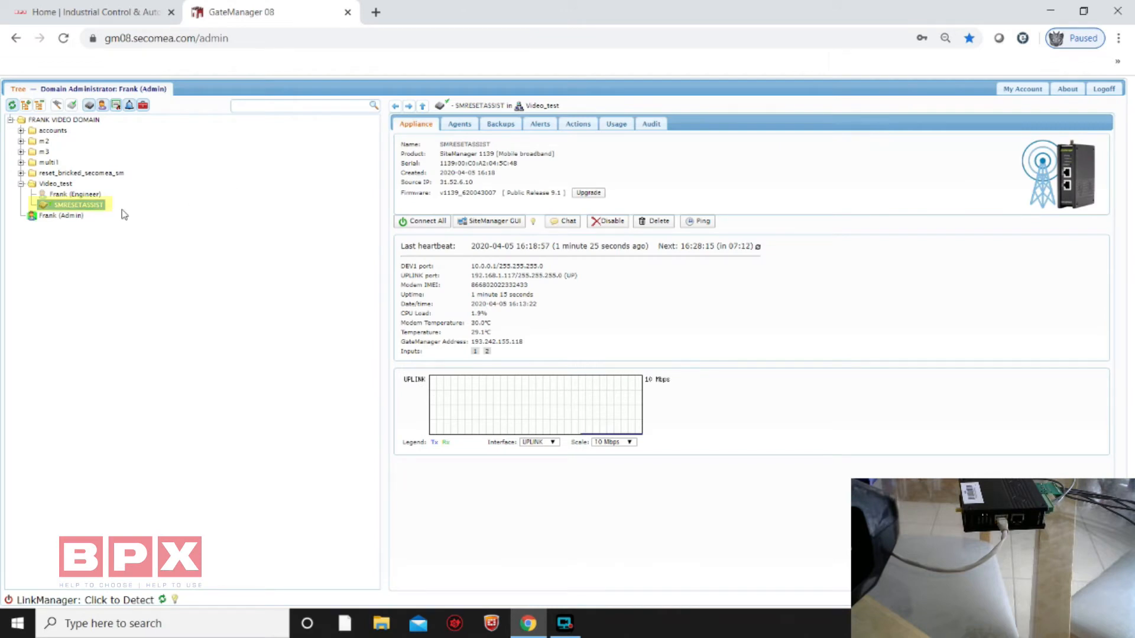
pyautogui.click(74, 204)
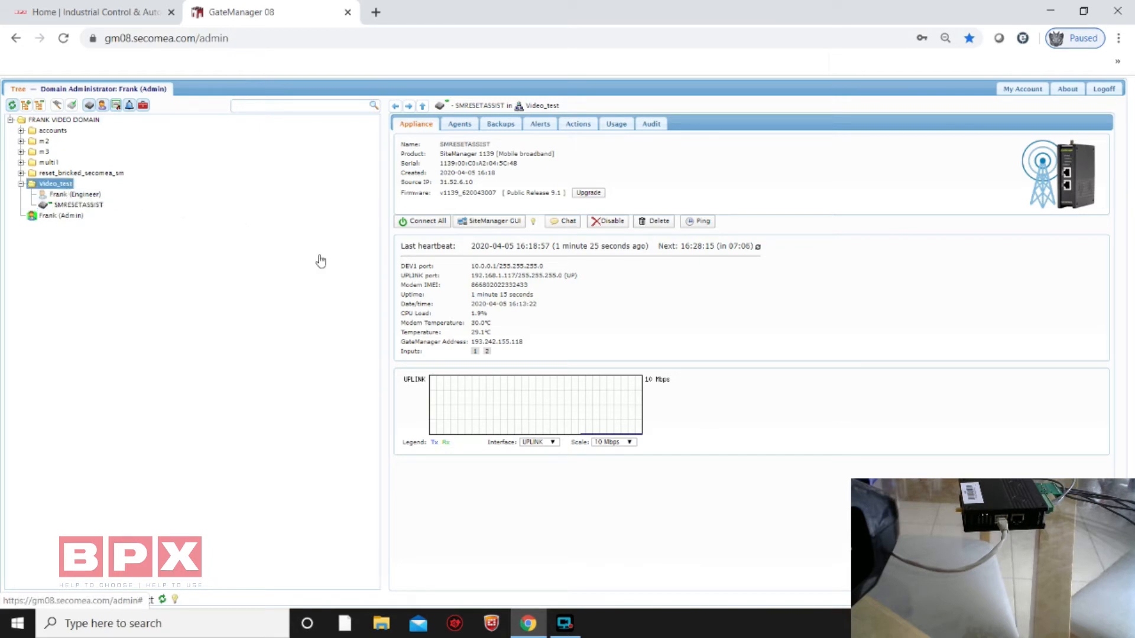
pyautogui.click(53, 184)
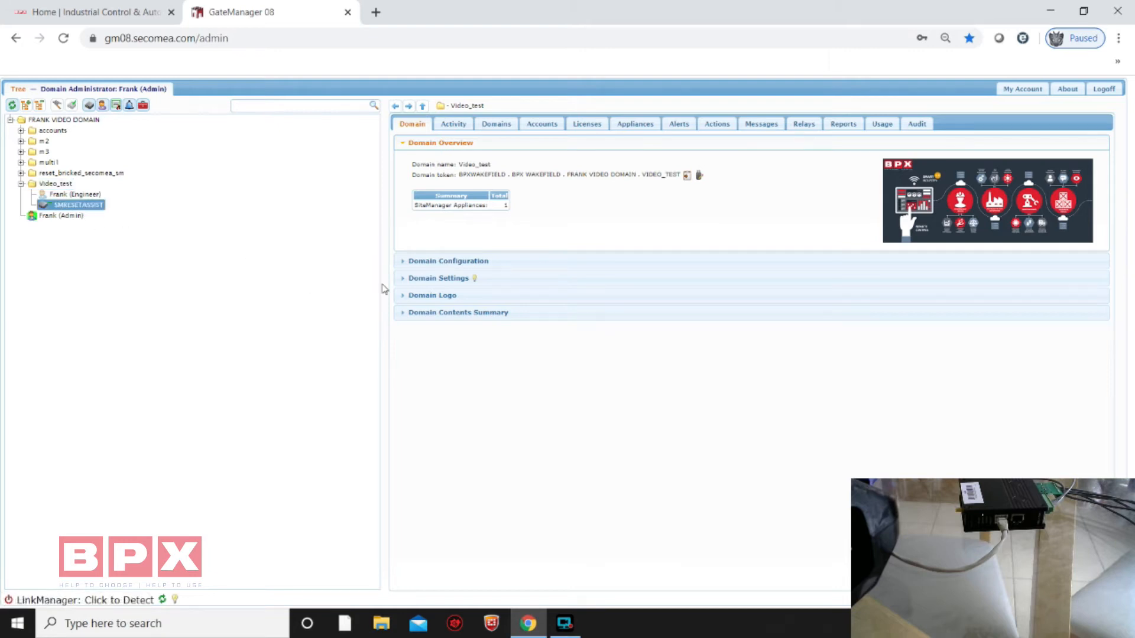
# - Reopen SMRESETASSIST's appliance details to watch its heartbeat come back
pyautogui.click(79, 205)
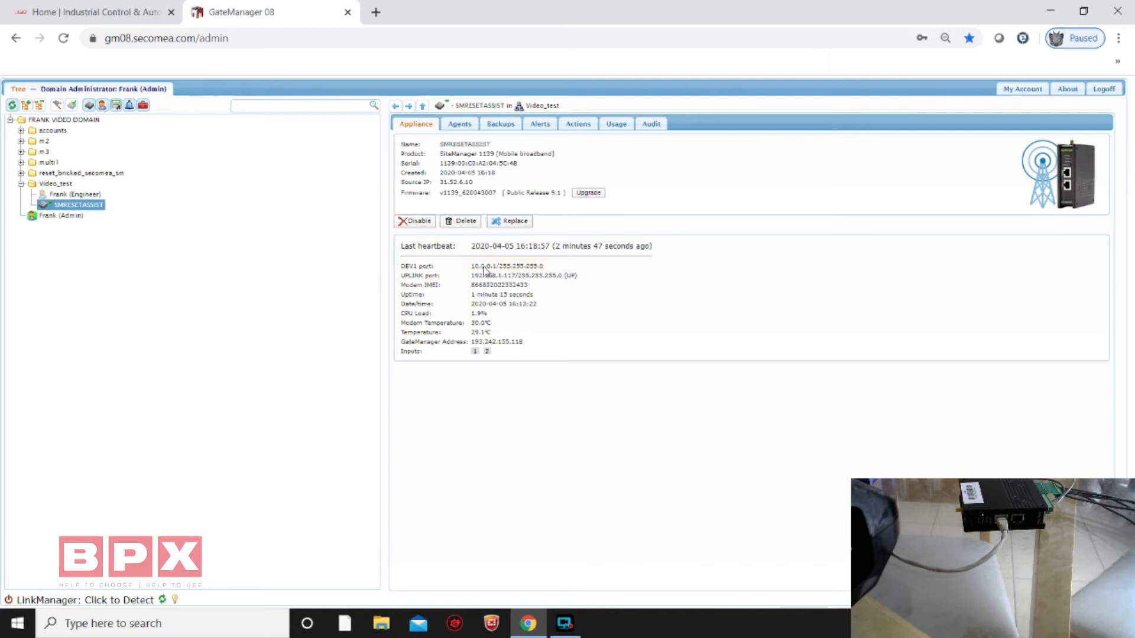
pyautogui.moveTo(443, 277)
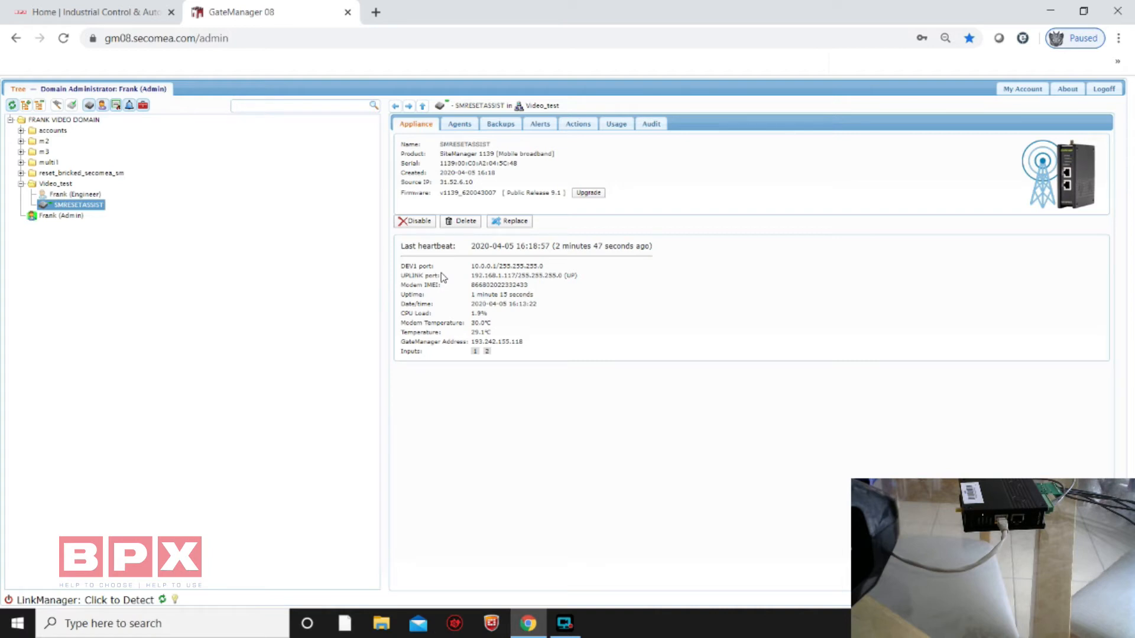
pyautogui.moveTo(484, 269)
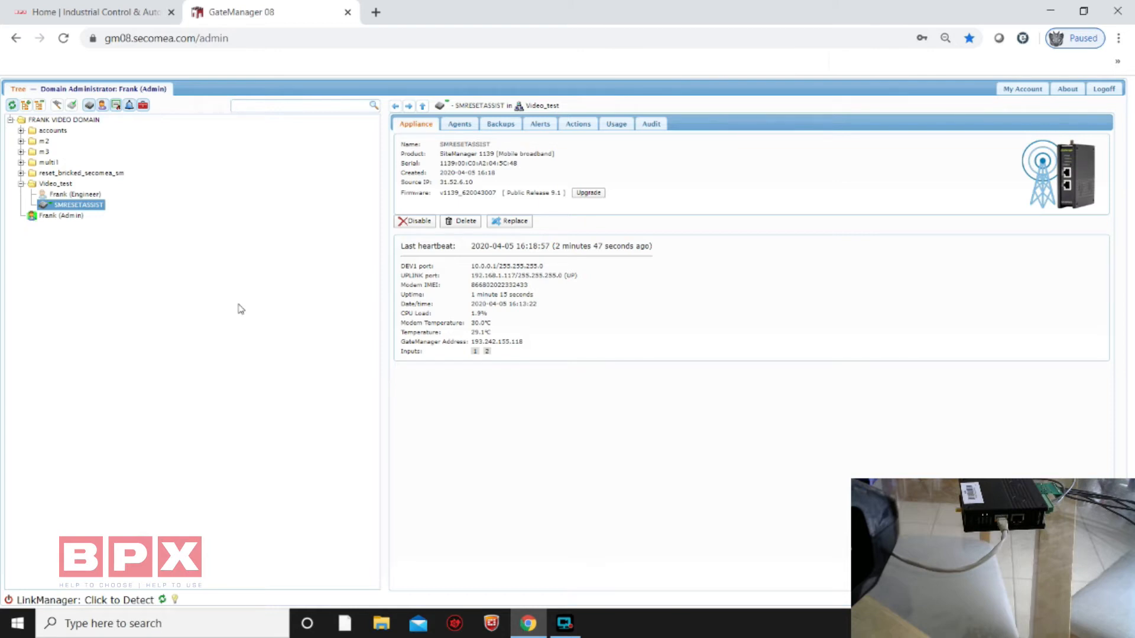
pyautogui.moveTo(108, 210)
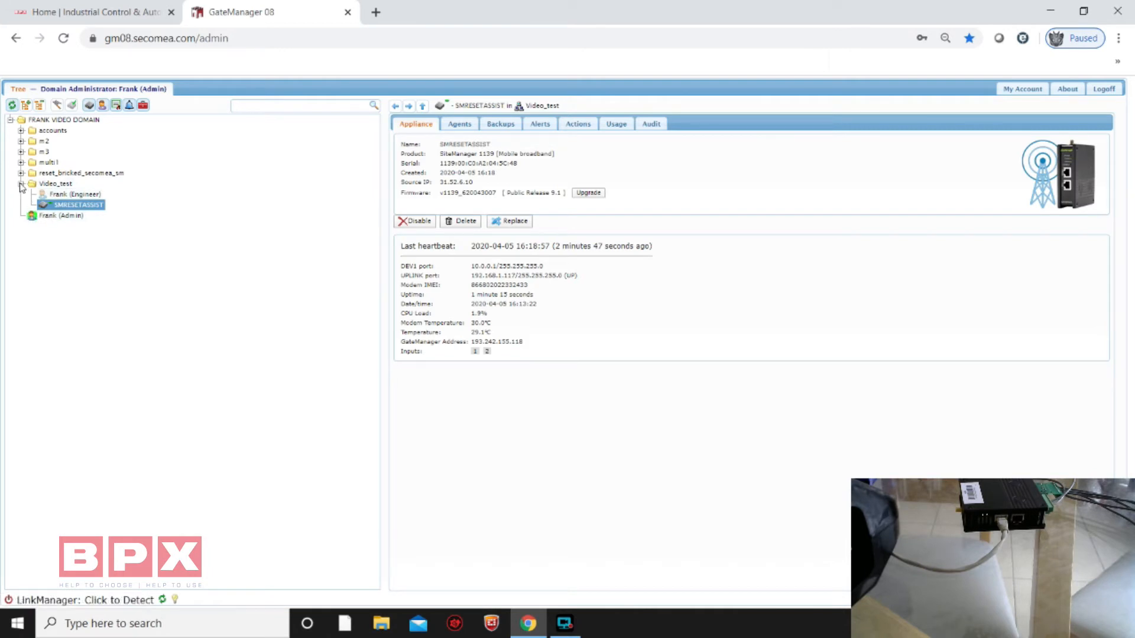
pyautogui.moveTo(159, 272)
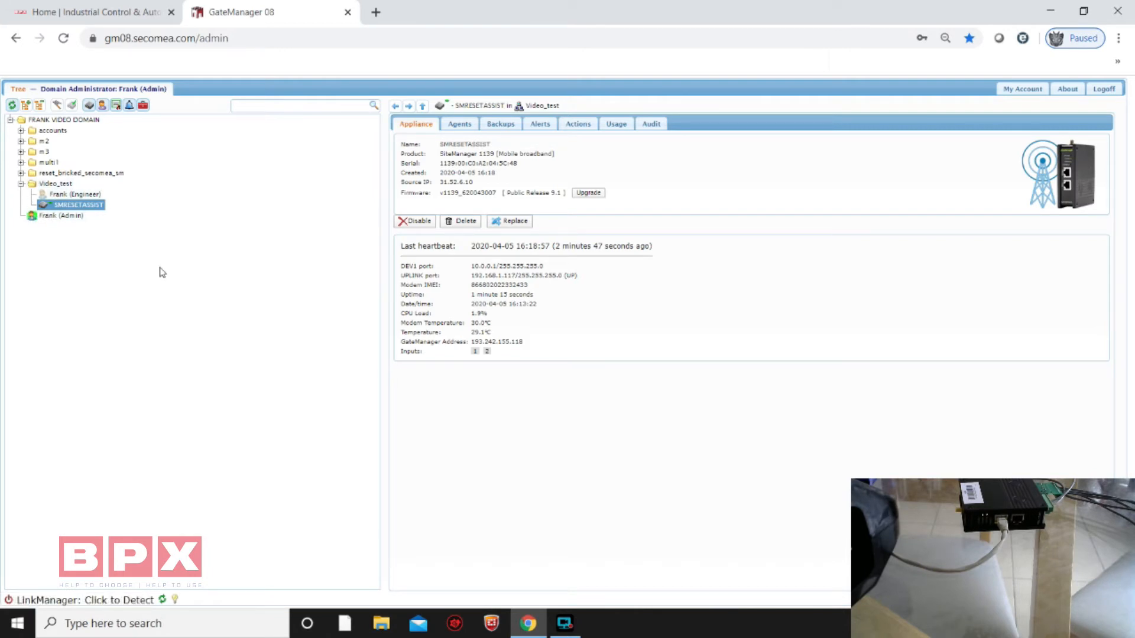
pyautogui.moveTo(204, 328)
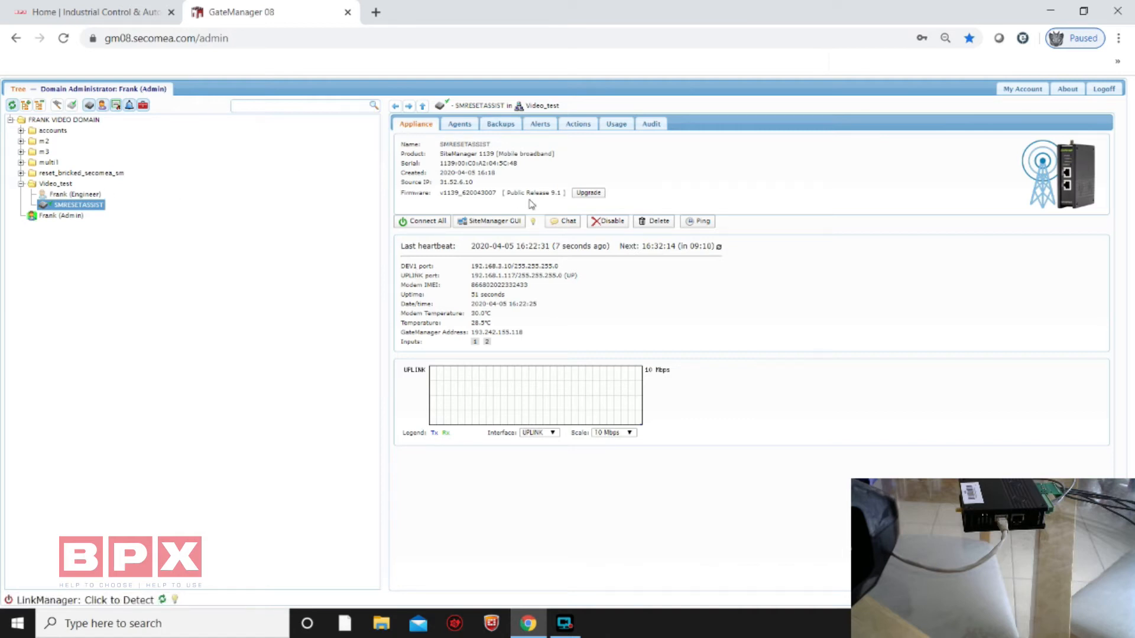
# - From the SiteManager GUI's Maintenance > Reset page, reset the configuration using the Admin password
pyautogui.click(492, 221)
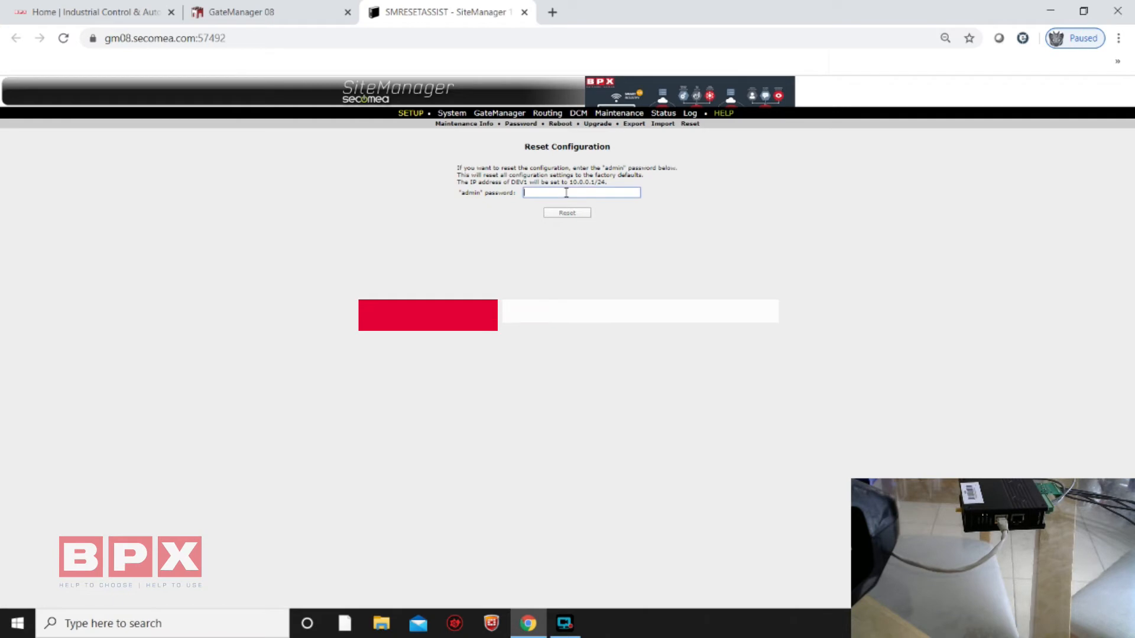
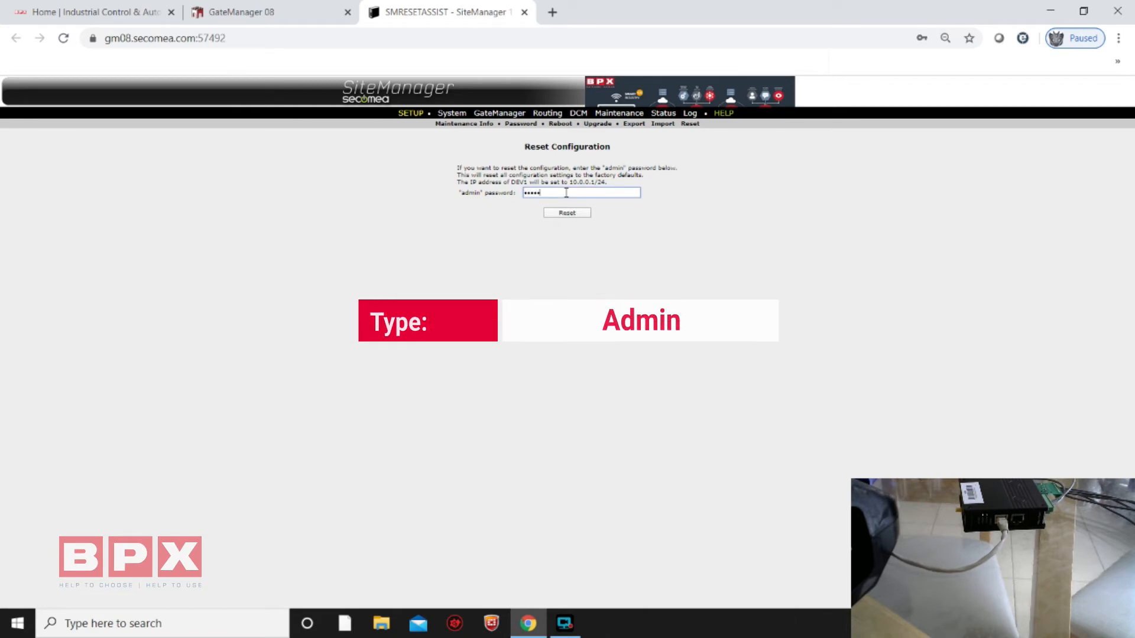
pyautogui.click(566, 211)
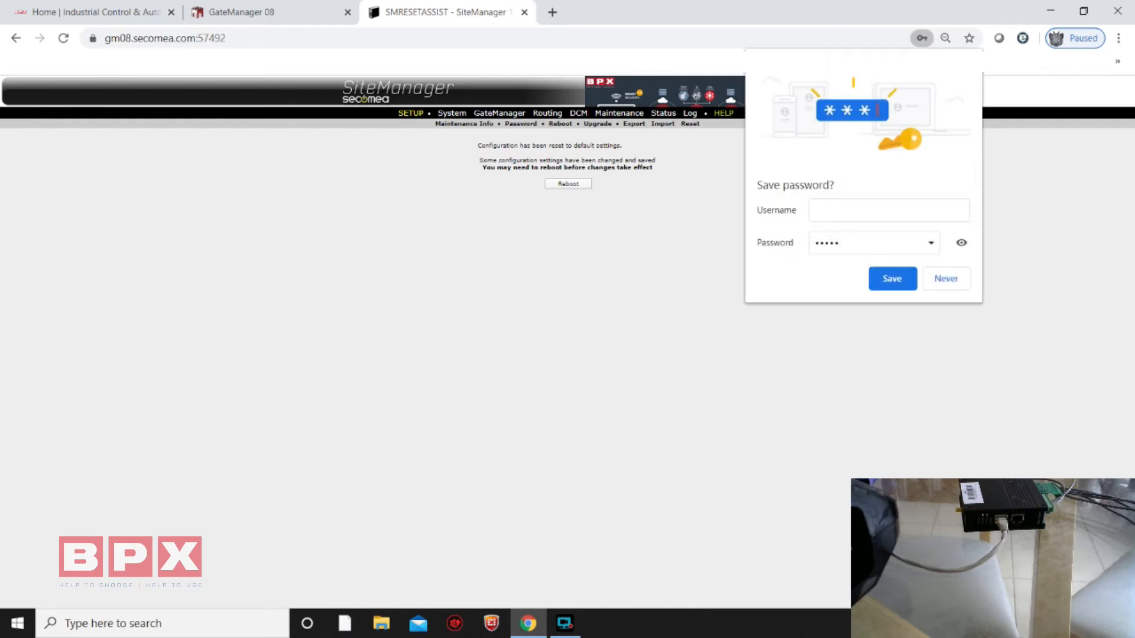
# - Reboot the SiteManager, confirming it, and dismiss the sign-in prompt that follows
pyautogui.click(567, 183)
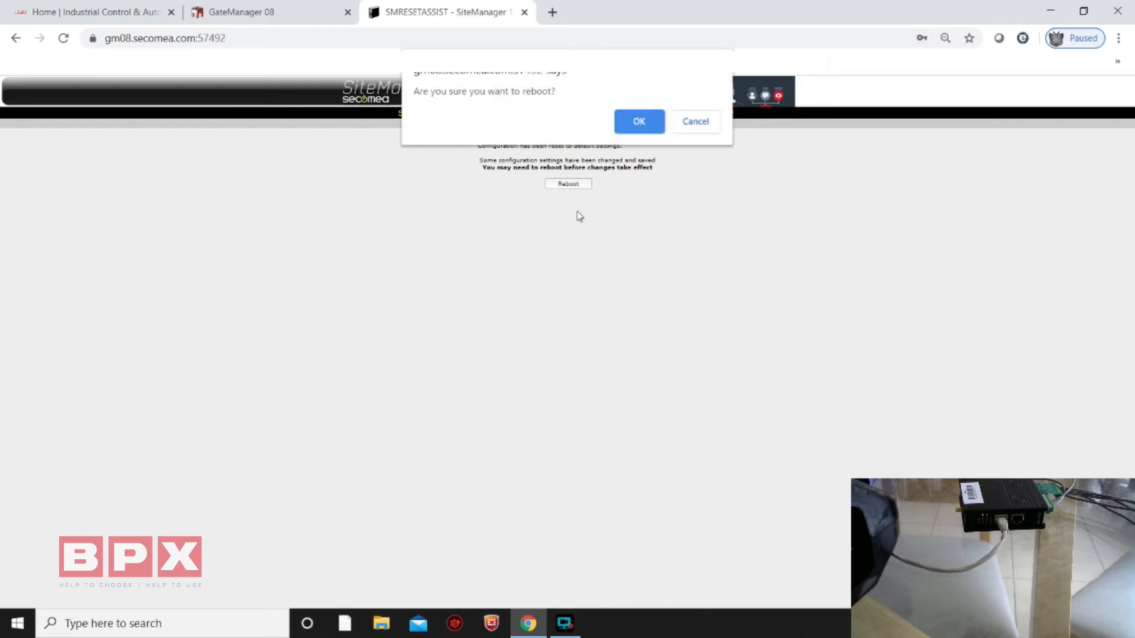
pyautogui.click(639, 121)
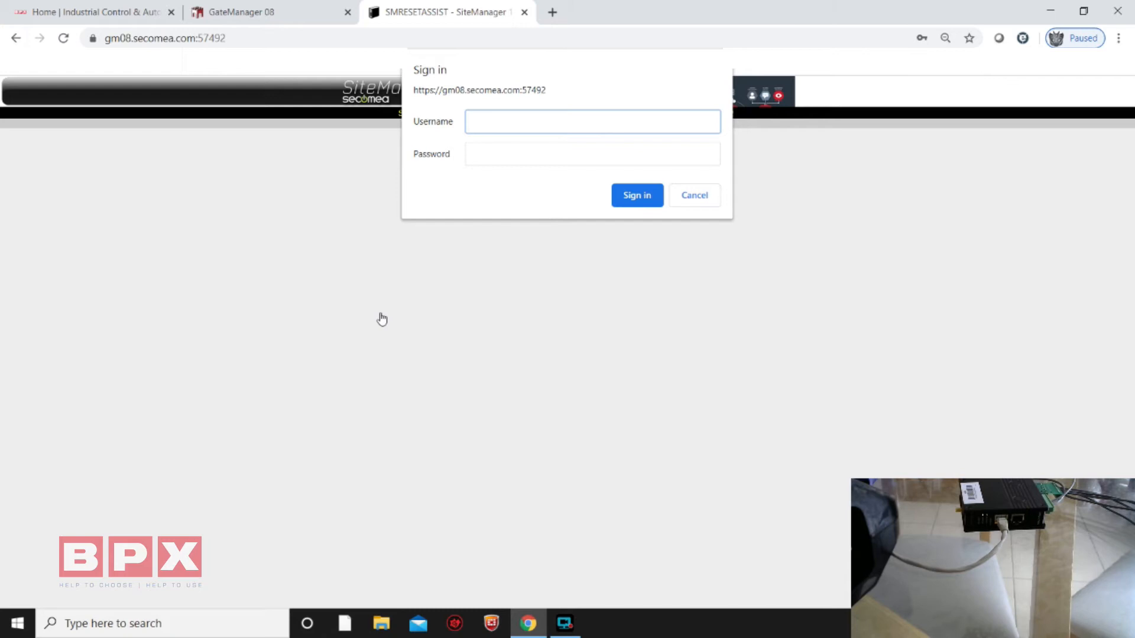
pyautogui.click(591, 120)
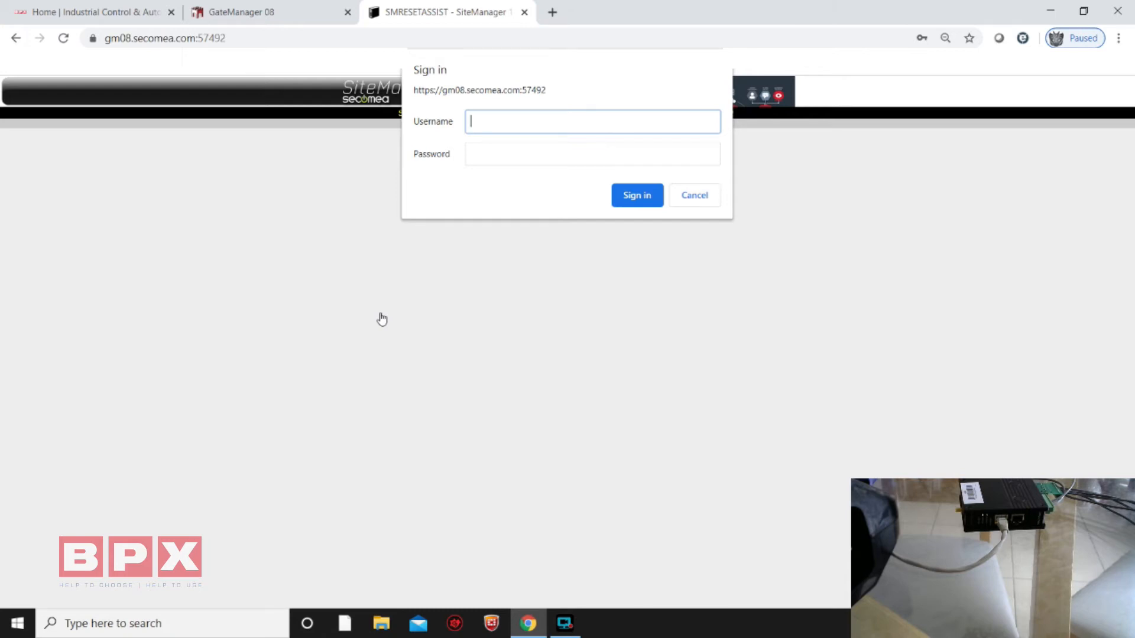
pyautogui.moveTo(362, 243)
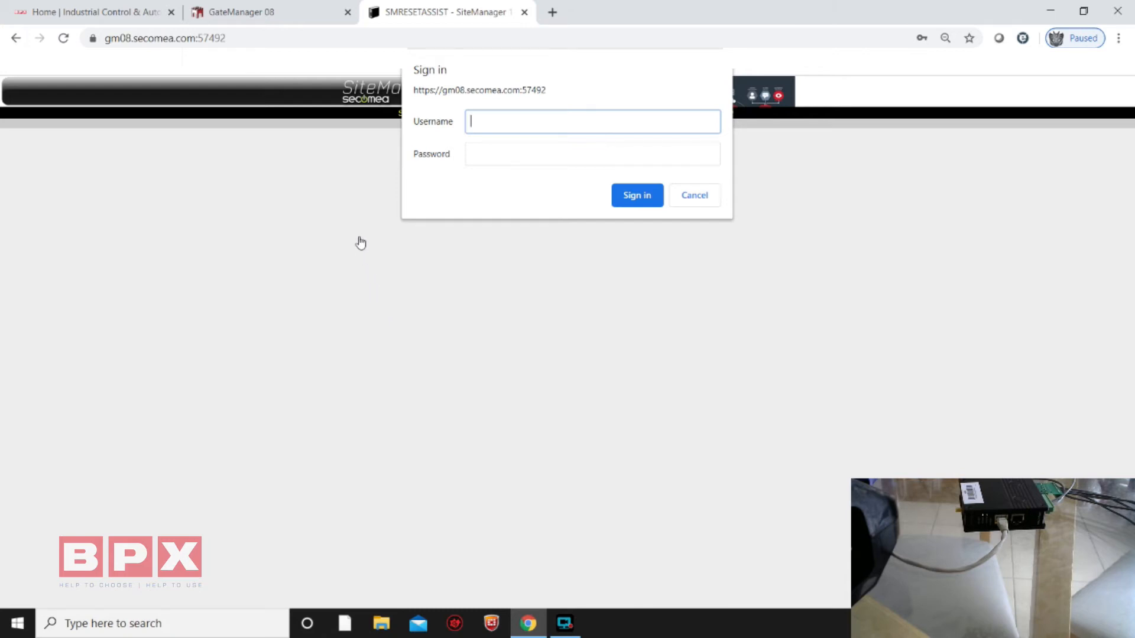
pyautogui.moveTo(353, 193)
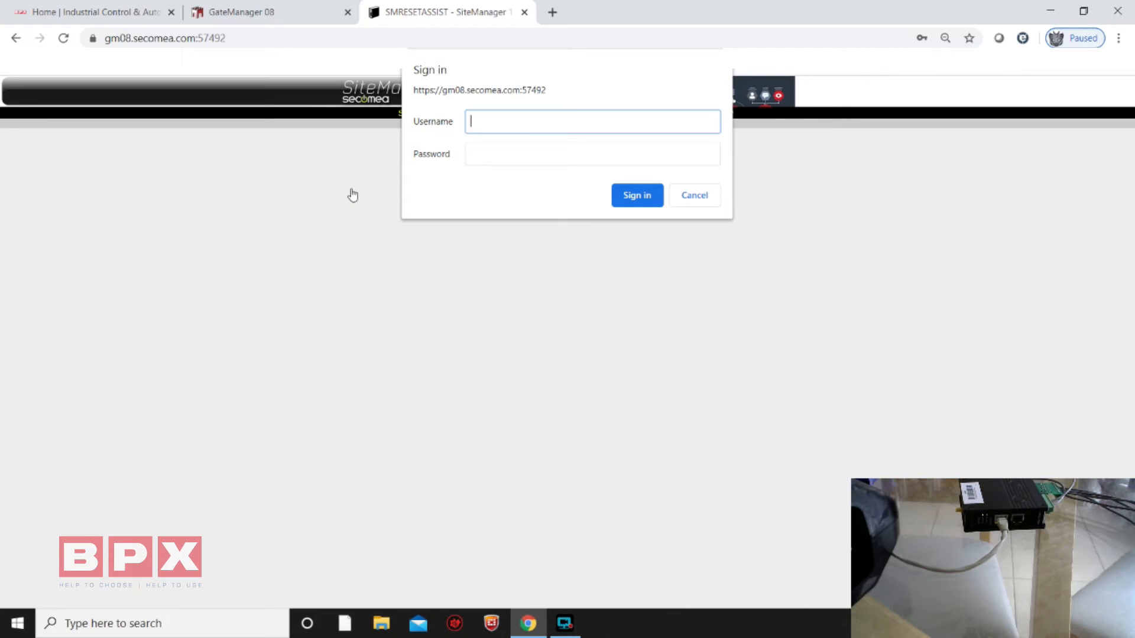
pyautogui.moveTo(703, 201)
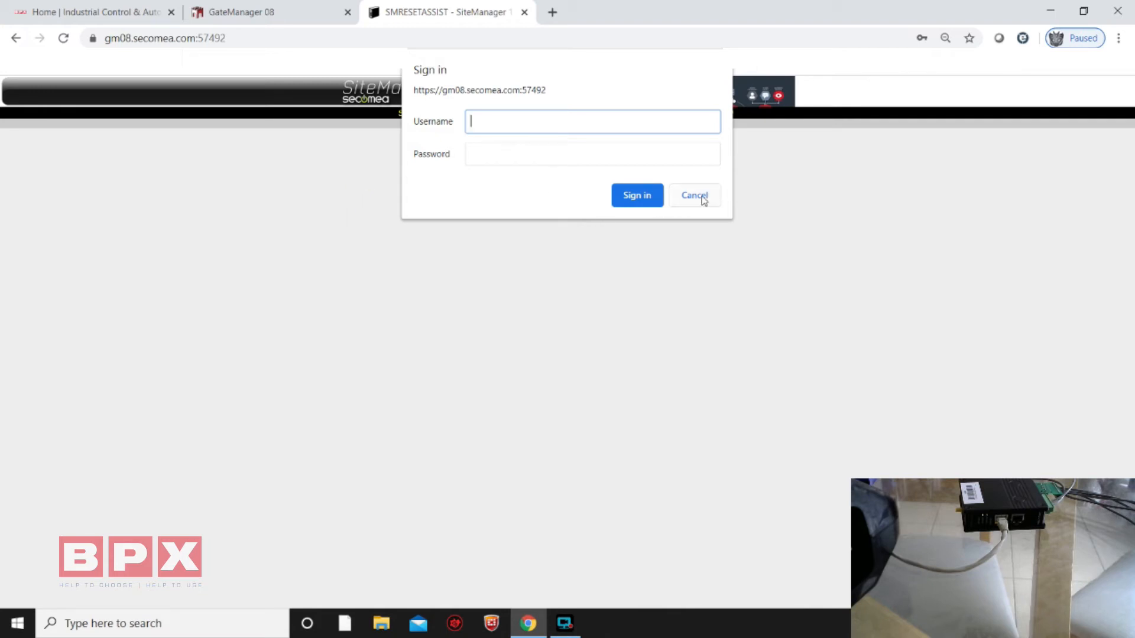
pyautogui.click(694, 195)
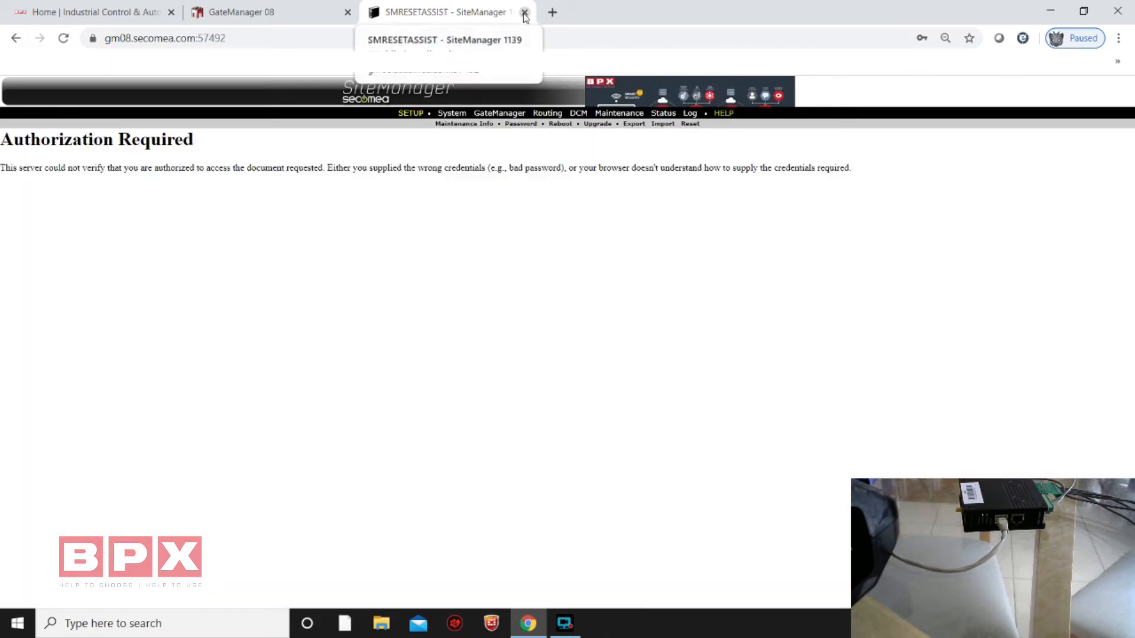
# - Close the SiteManager GUI and return to the Video_test domain in GateManager
pyautogui.click(524, 12)
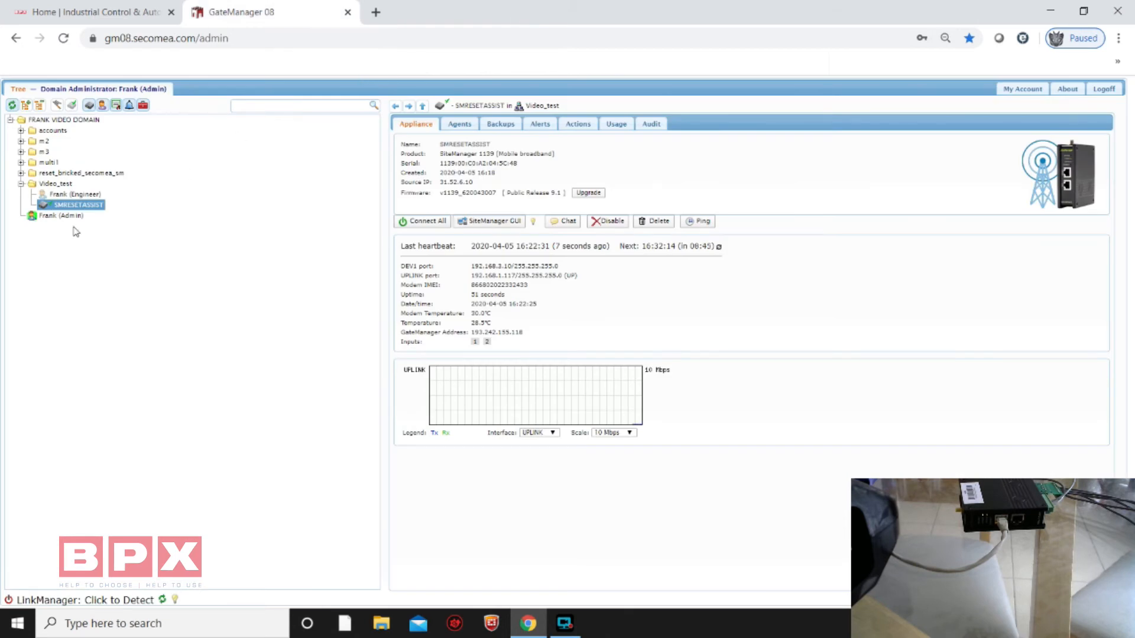
pyautogui.moveTo(82, 233)
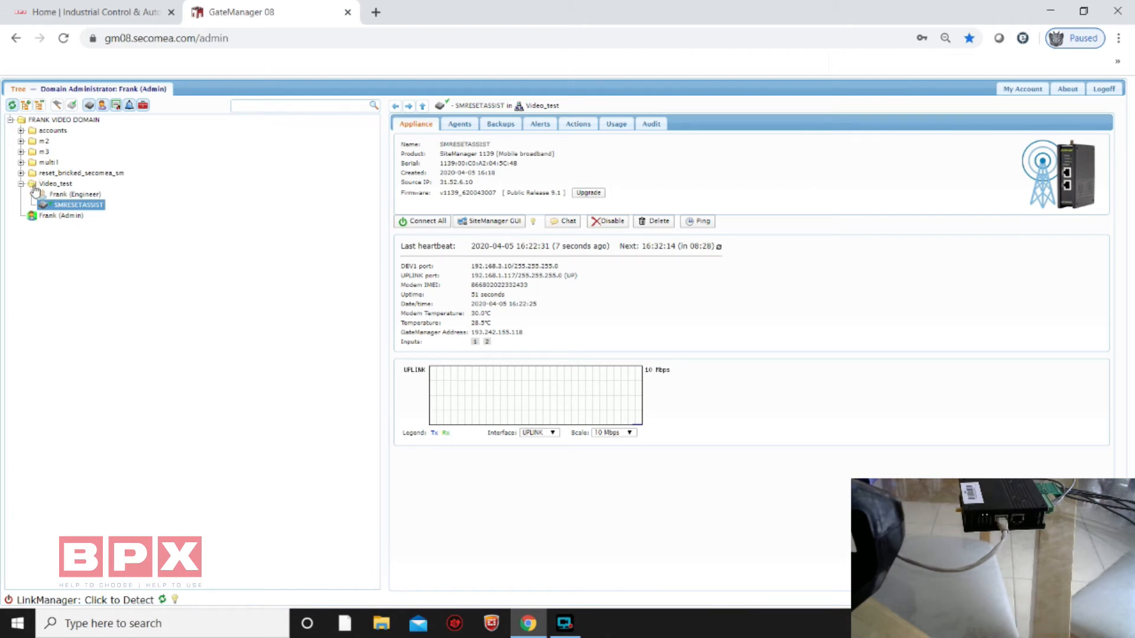
pyautogui.click(55, 183)
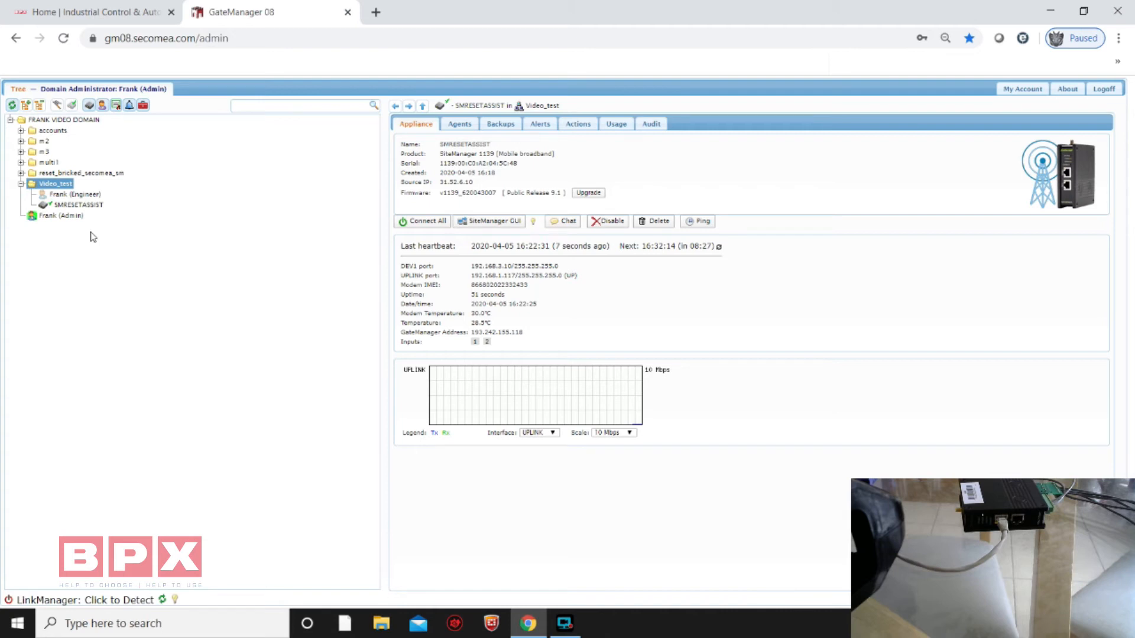
# - Check SMRESETASSIST's status, now disconnected with a minutes-old heartbeat, and the Engineer account
pyautogui.click(55, 183)
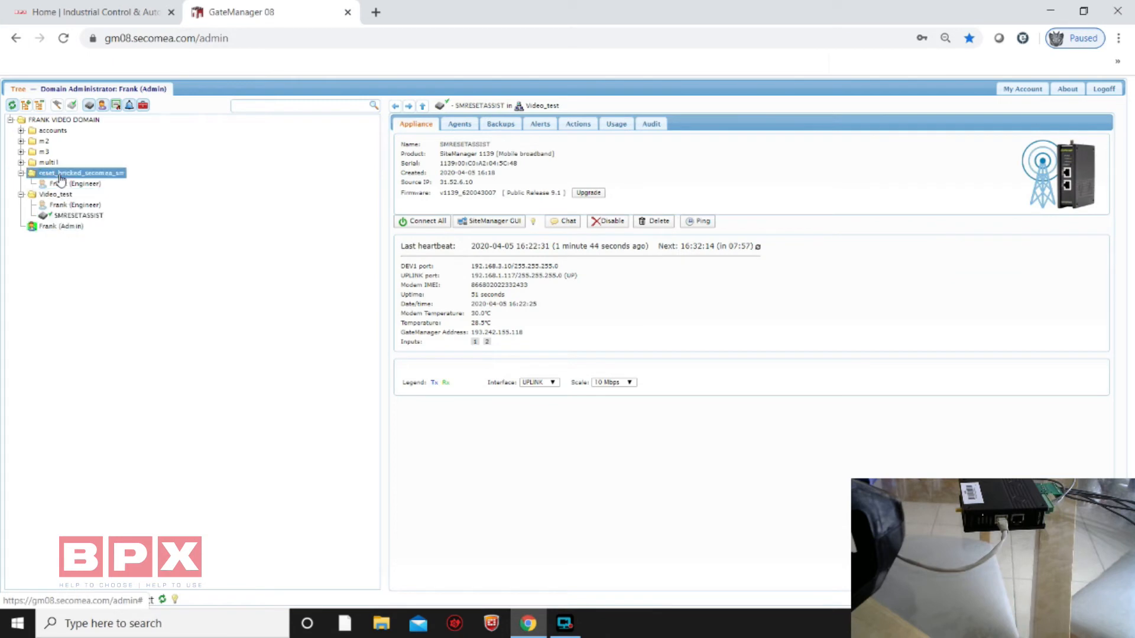
pyautogui.moveTo(65, 220)
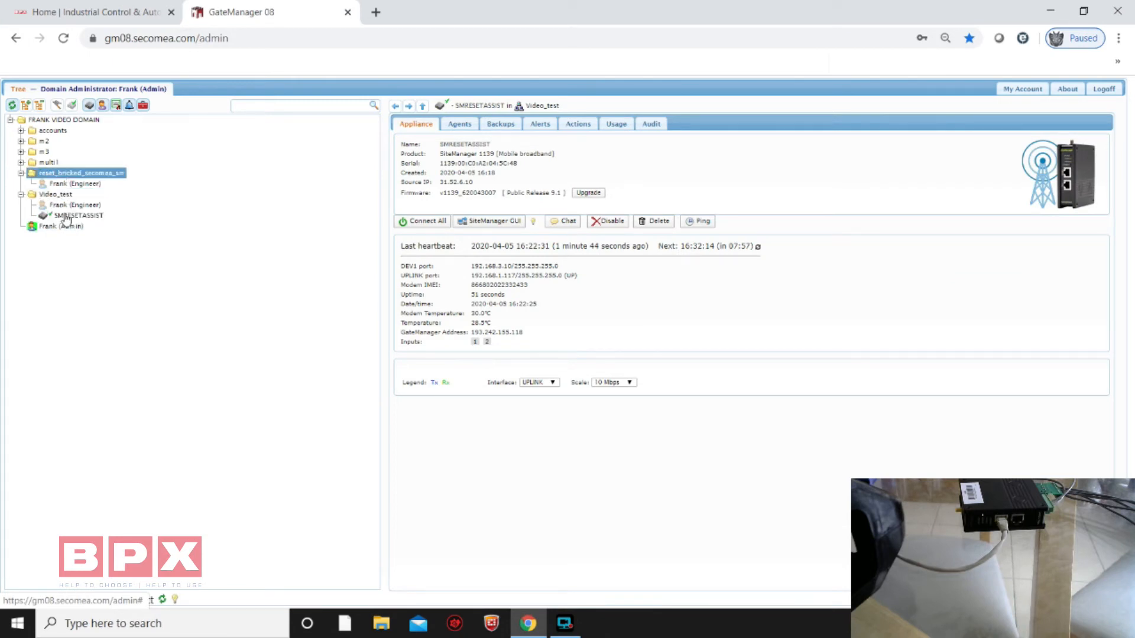
pyautogui.click(78, 216)
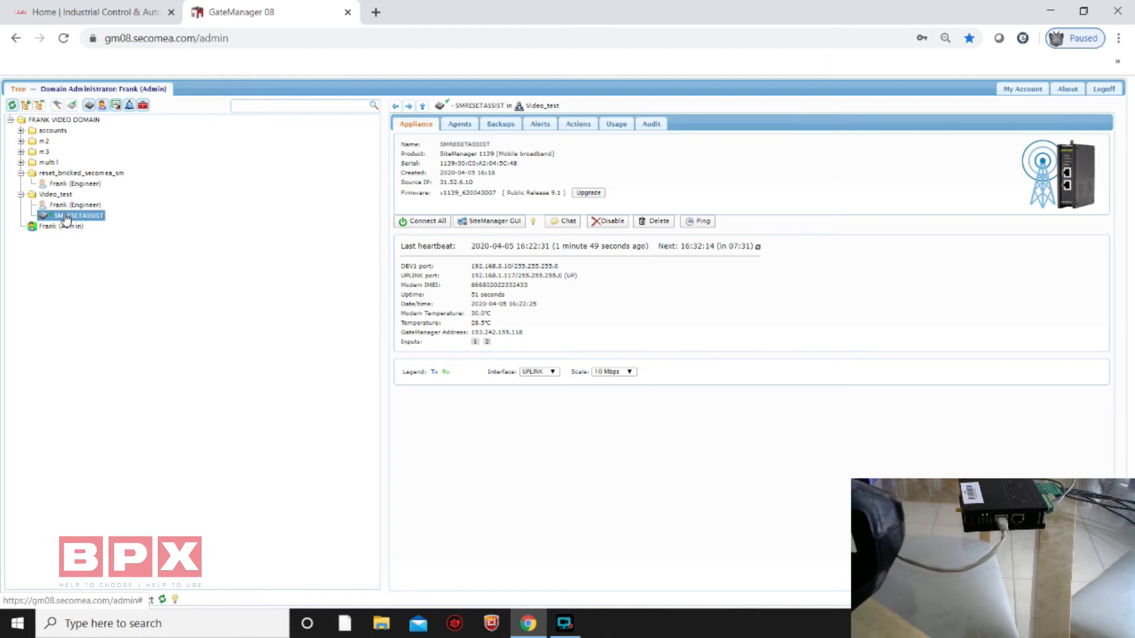
pyautogui.click(72, 205)
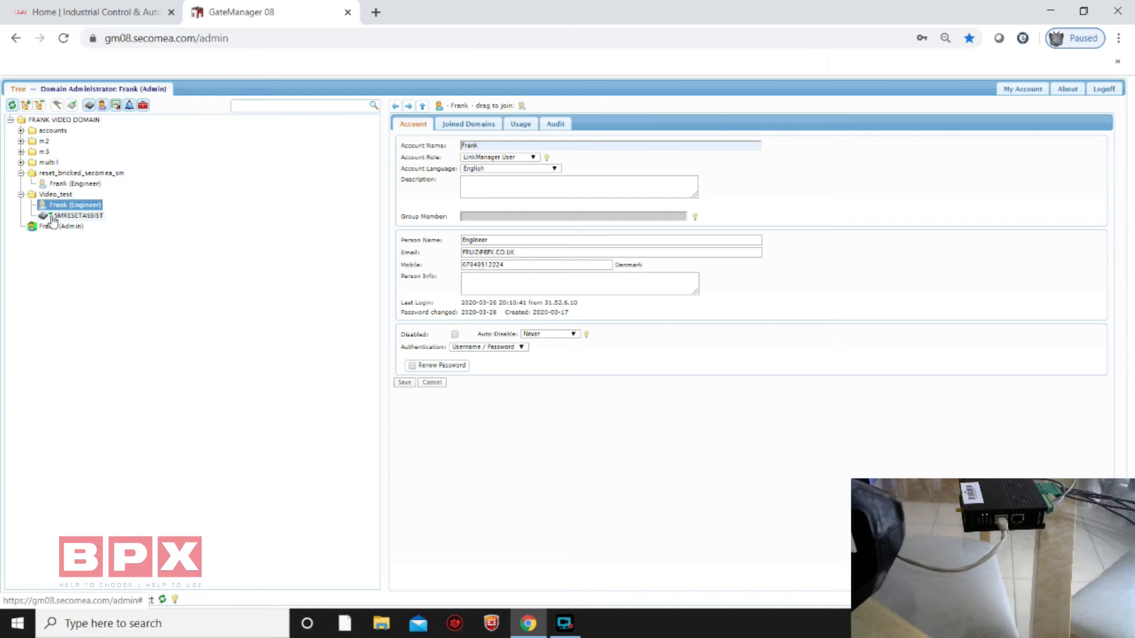
pyautogui.click(75, 215)
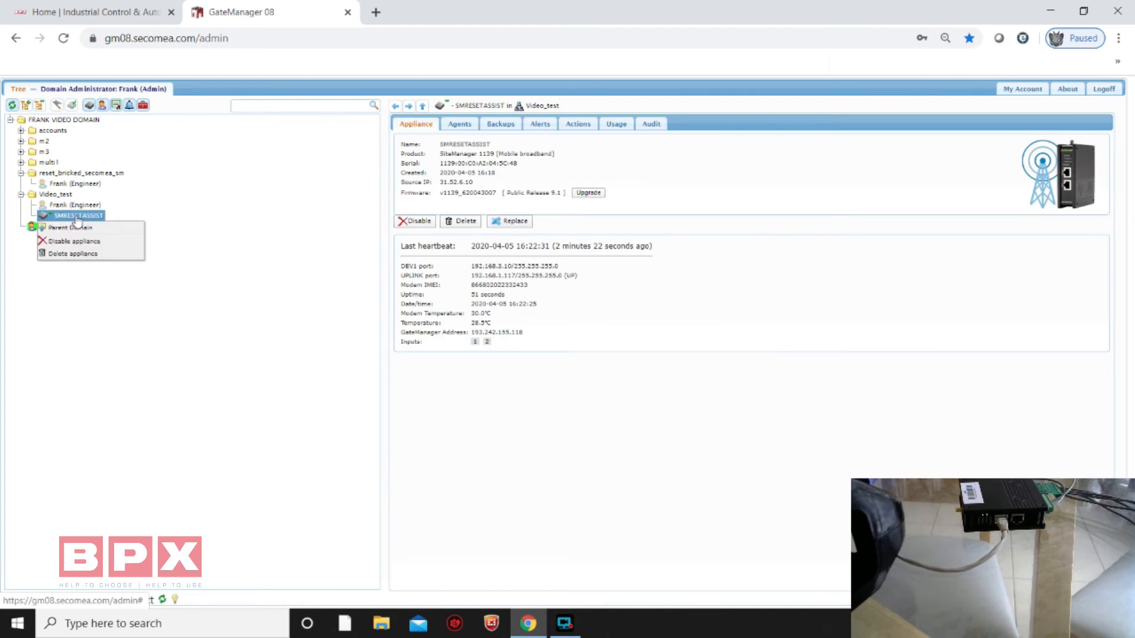
# - Delete the SMRESETASSIST appliance from Video_test, confirming the removal
pyautogui.click(76, 253)
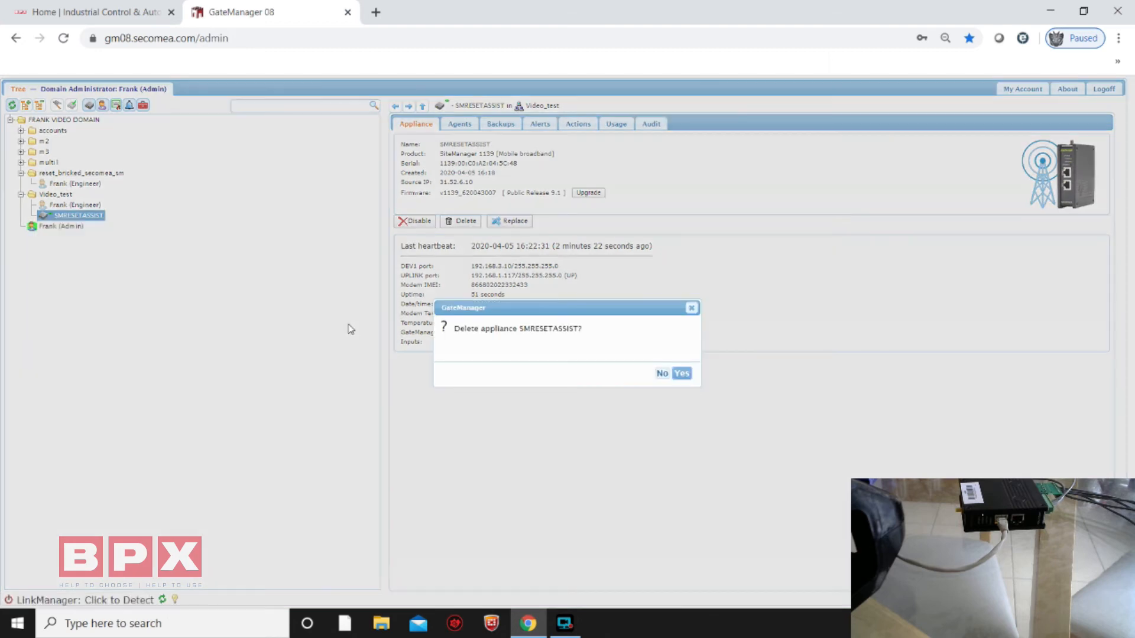
pyautogui.click(678, 374)
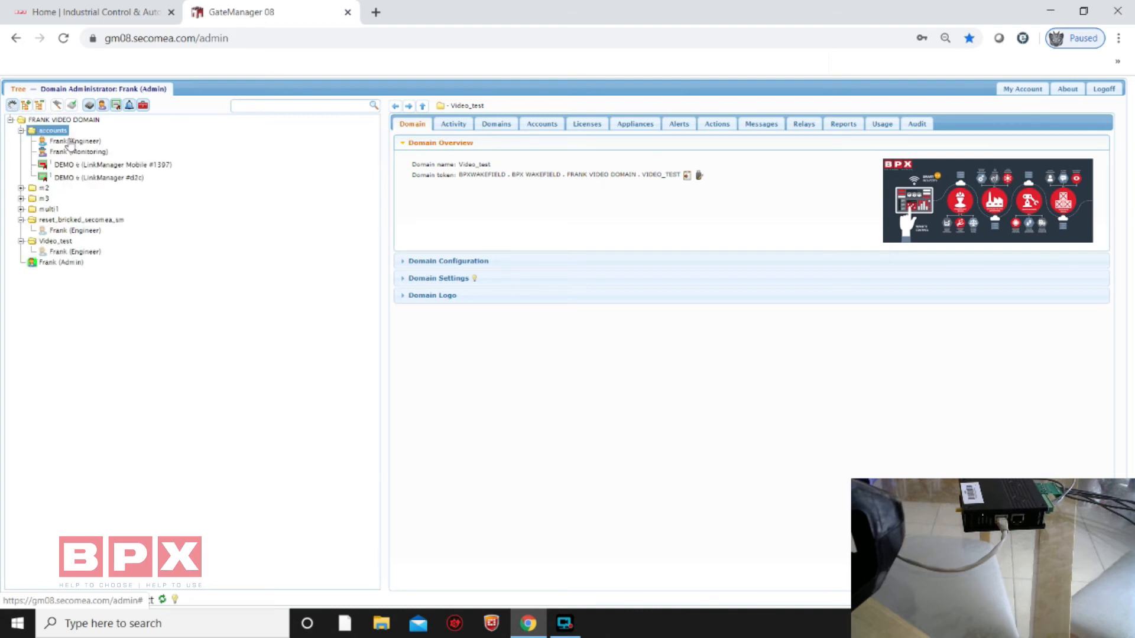
pyautogui.click(53, 130)
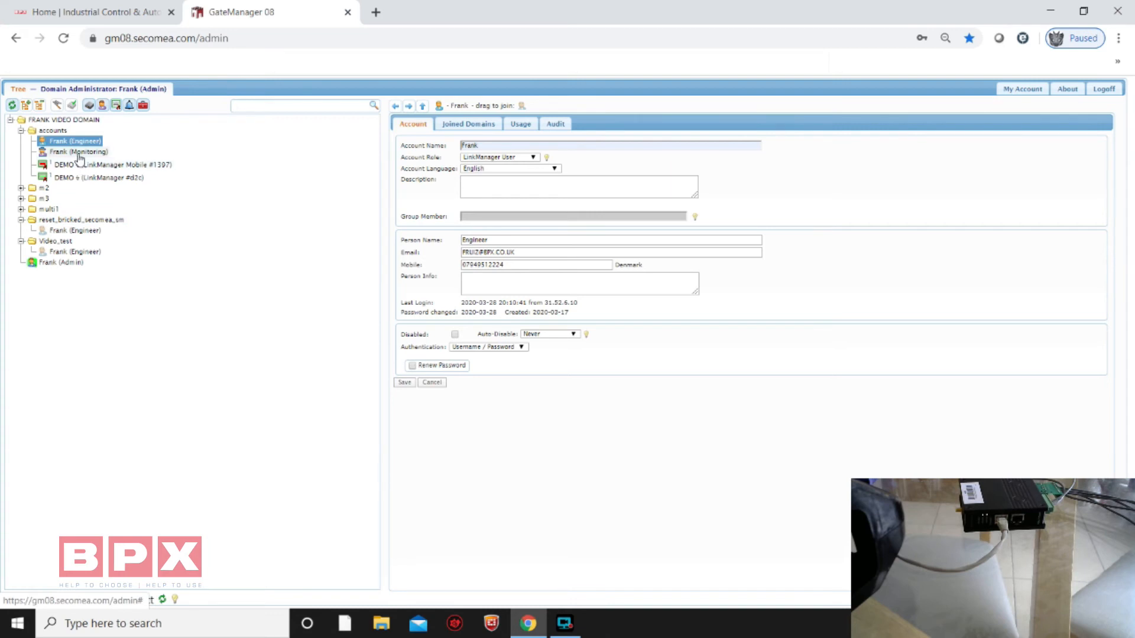
# - View the Monitoring LinkManager Mobile account's details under accounts
pyautogui.click(78, 151)
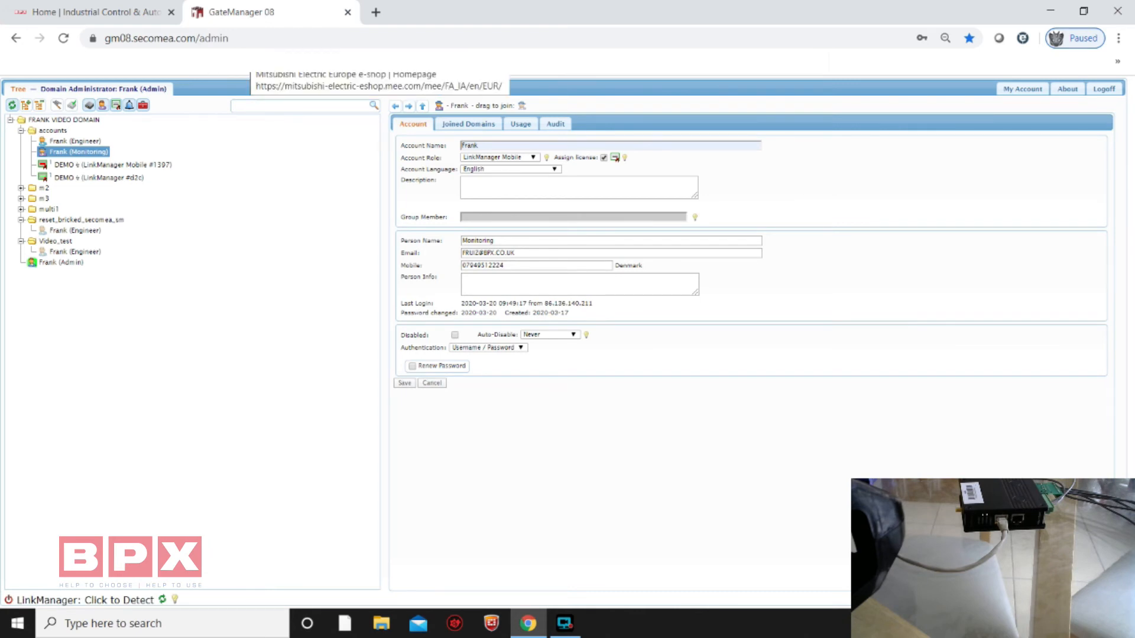
pyautogui.moveTo(107, 174)
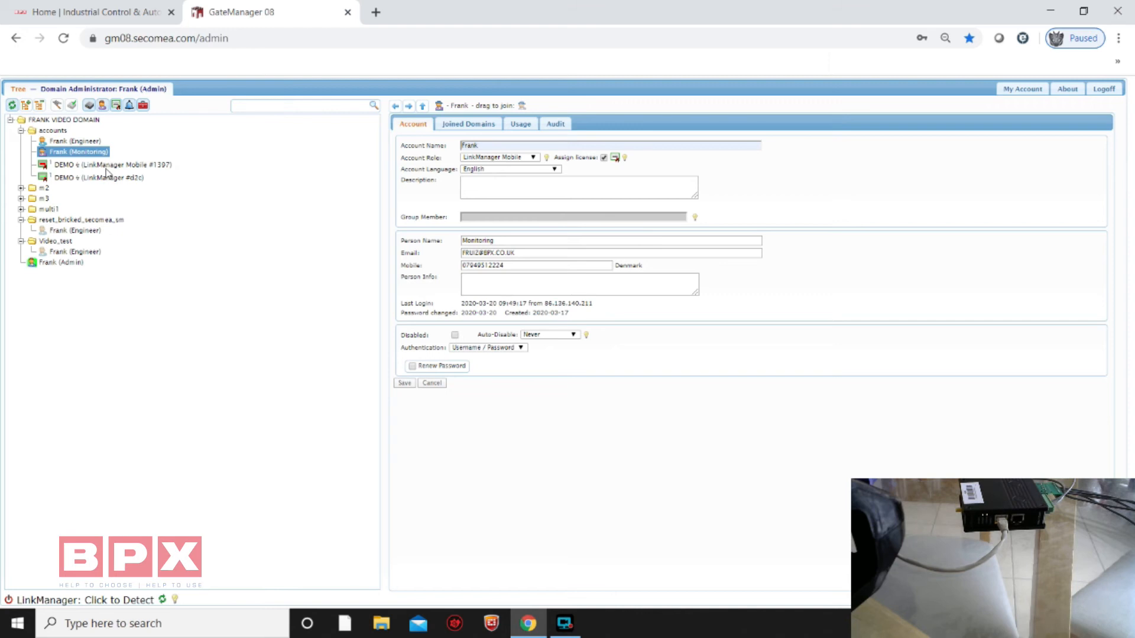
pyautogui.moveTo(197, 186)
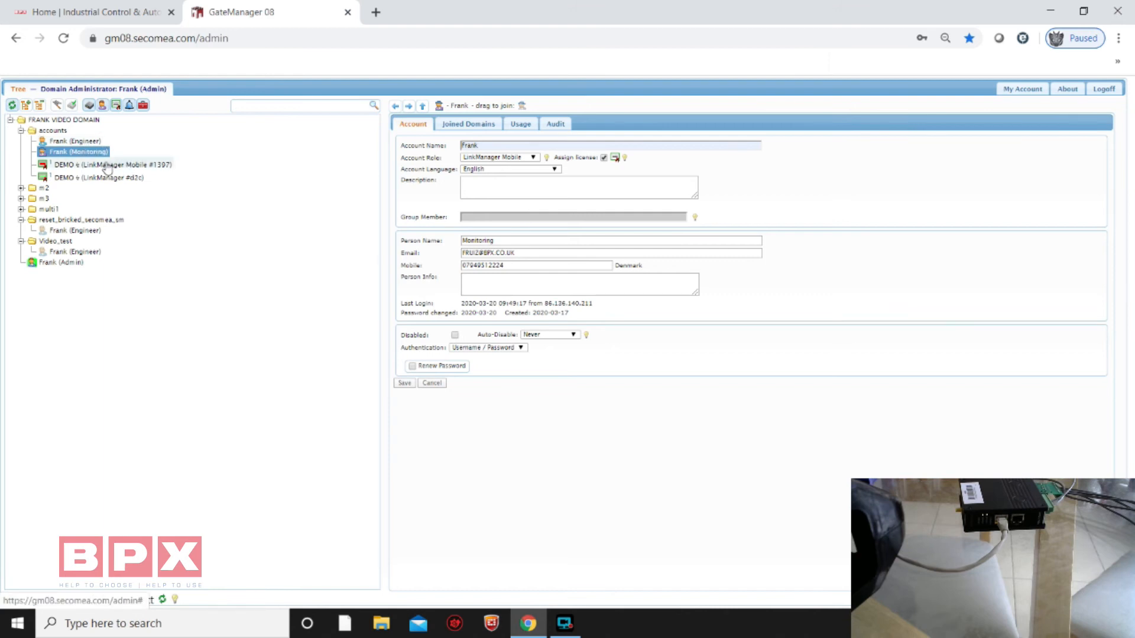
pyautogui.moveTo(107, 168)
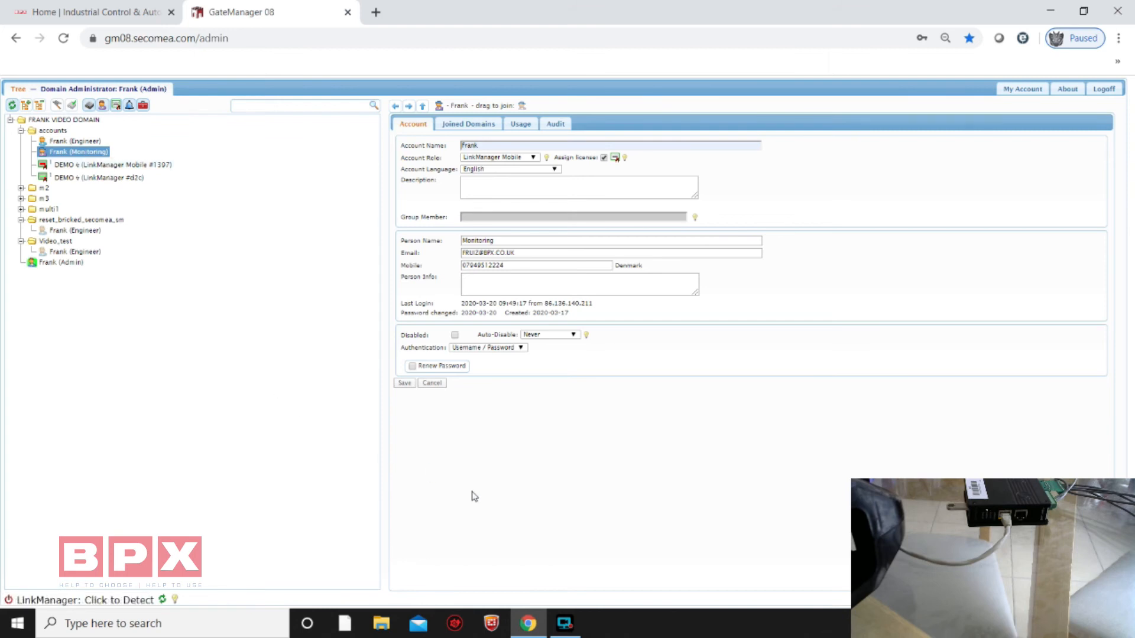
pyautogui.moveTo(295, 426)
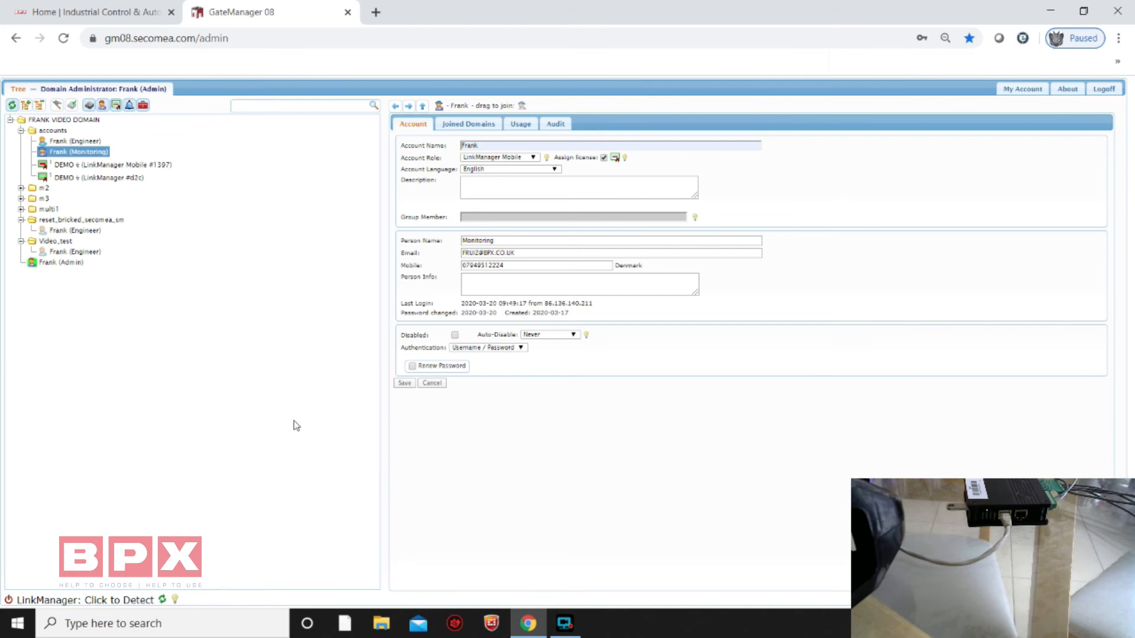
pyautogui.moveTo(283, 419)
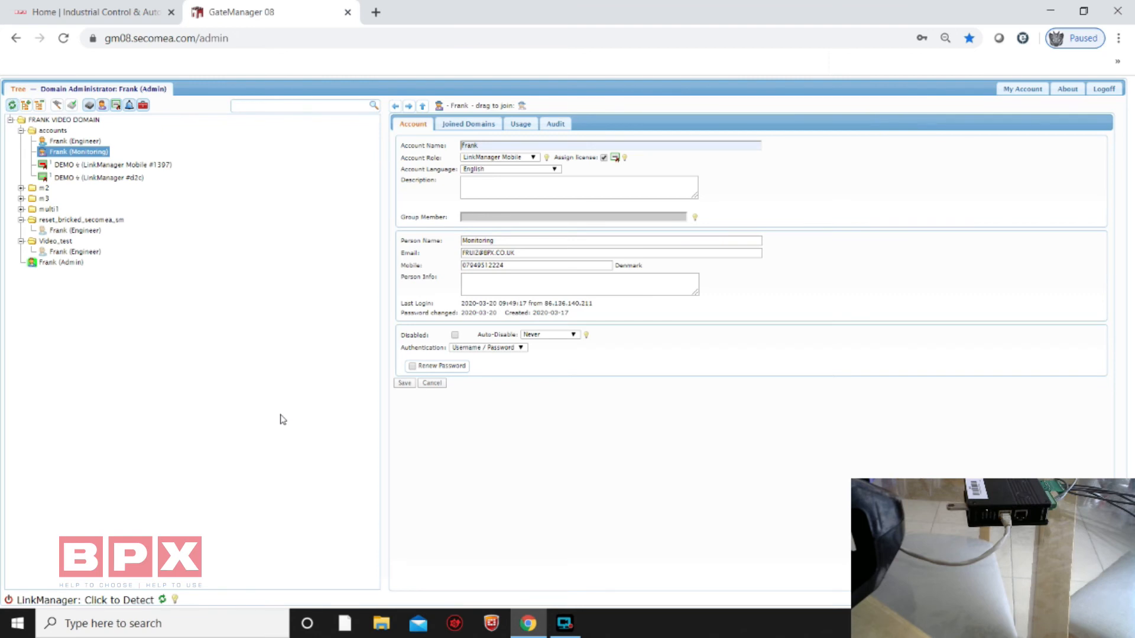
pyautogui.moveTo(238, 370)
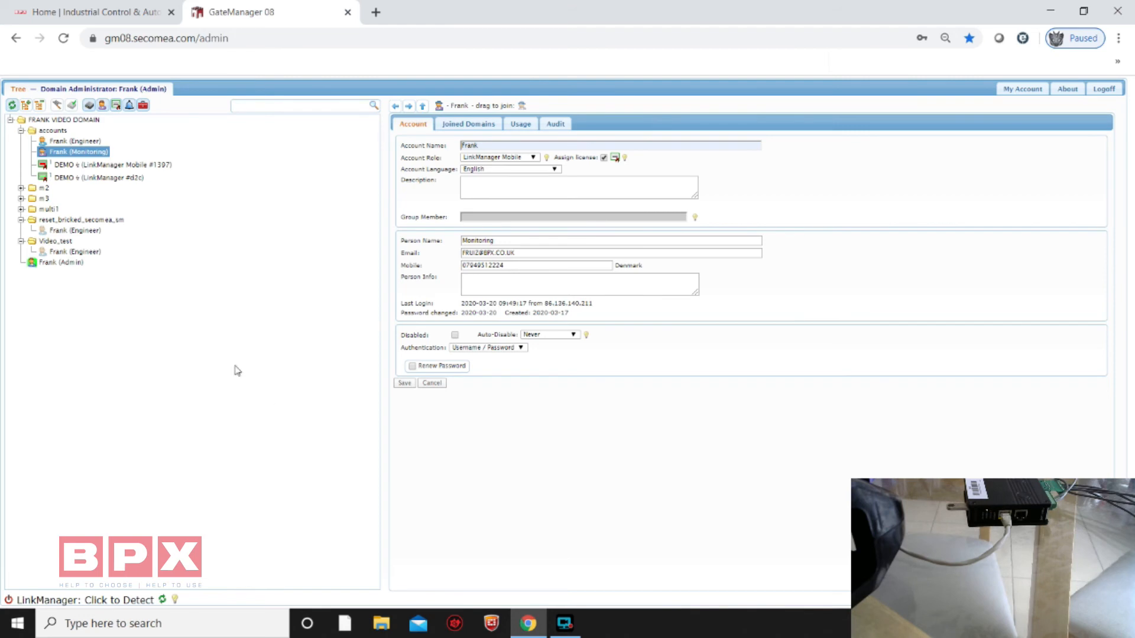
pyautogui.click(81, 219)
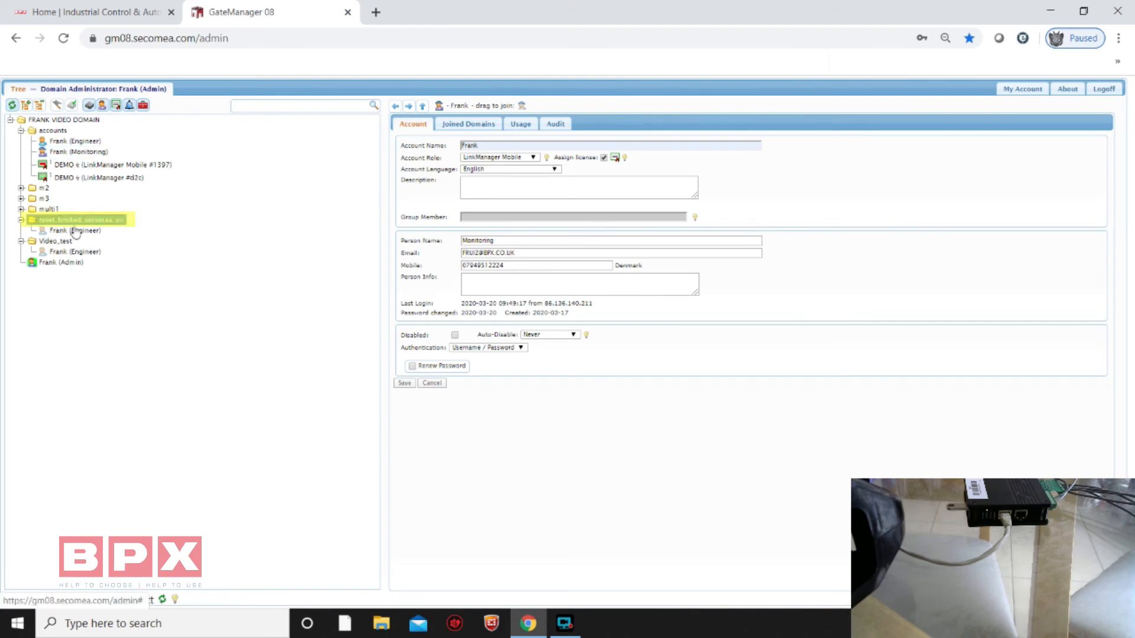
# - View reset_bricked_secomea_sm's overview, then the Video_test domain overview with its domain token
pyautogui.click(82, 220)
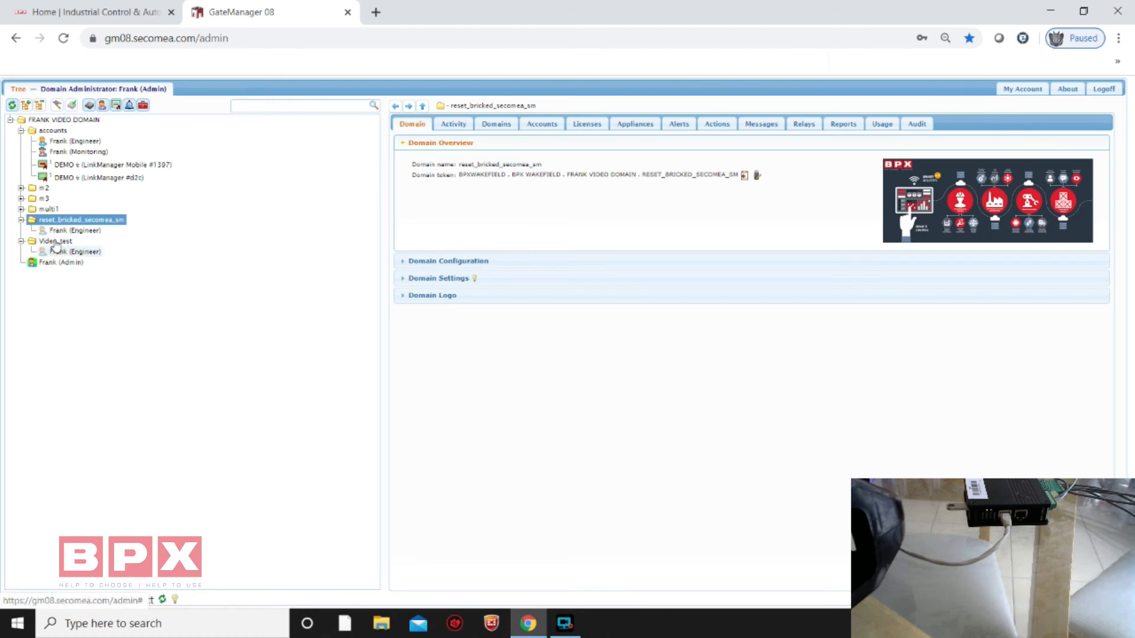
pyautogui.click(57, 240)
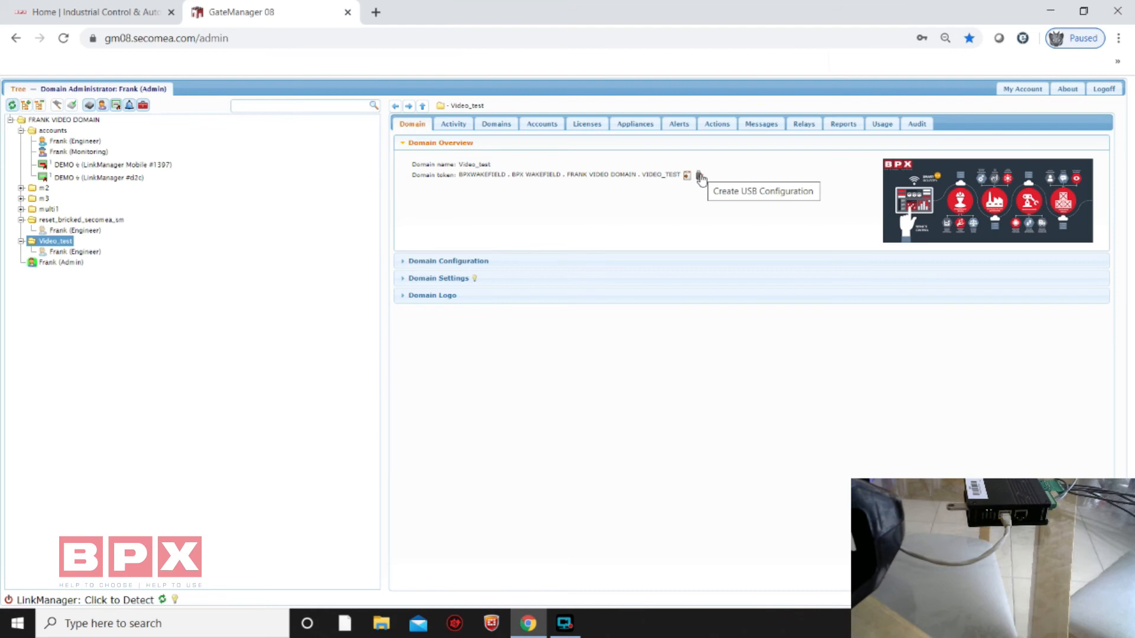
pyautogui.moveTo(174, 308)
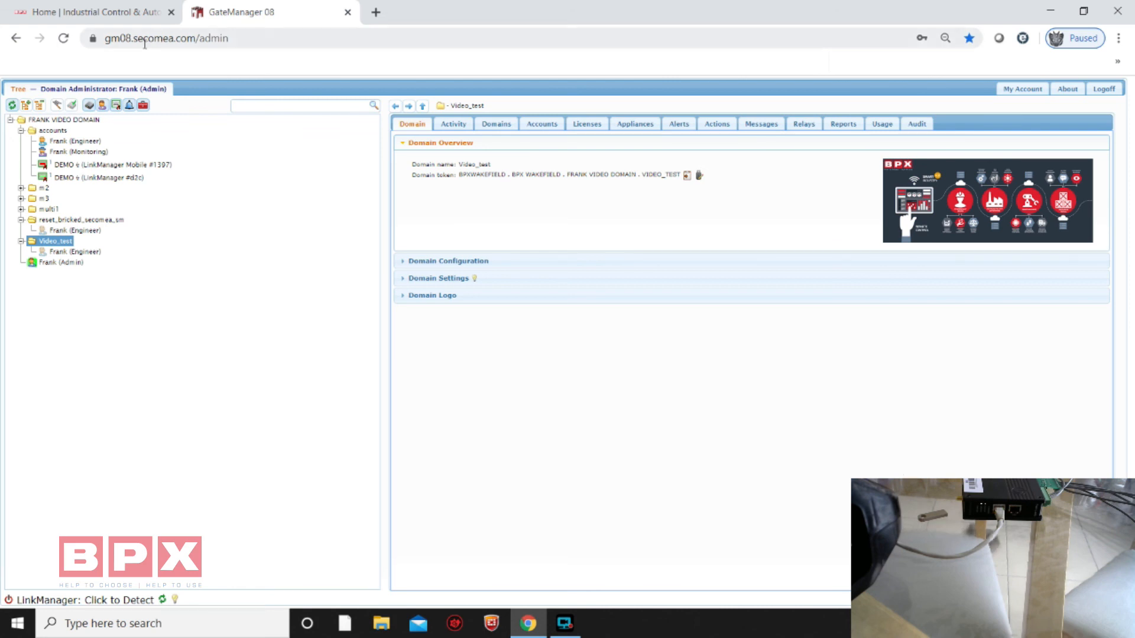
# - Reload GateManager, refresh the tree and expand the reset_bricked_secomea_sm domain
pyautogui.click(63, 38)
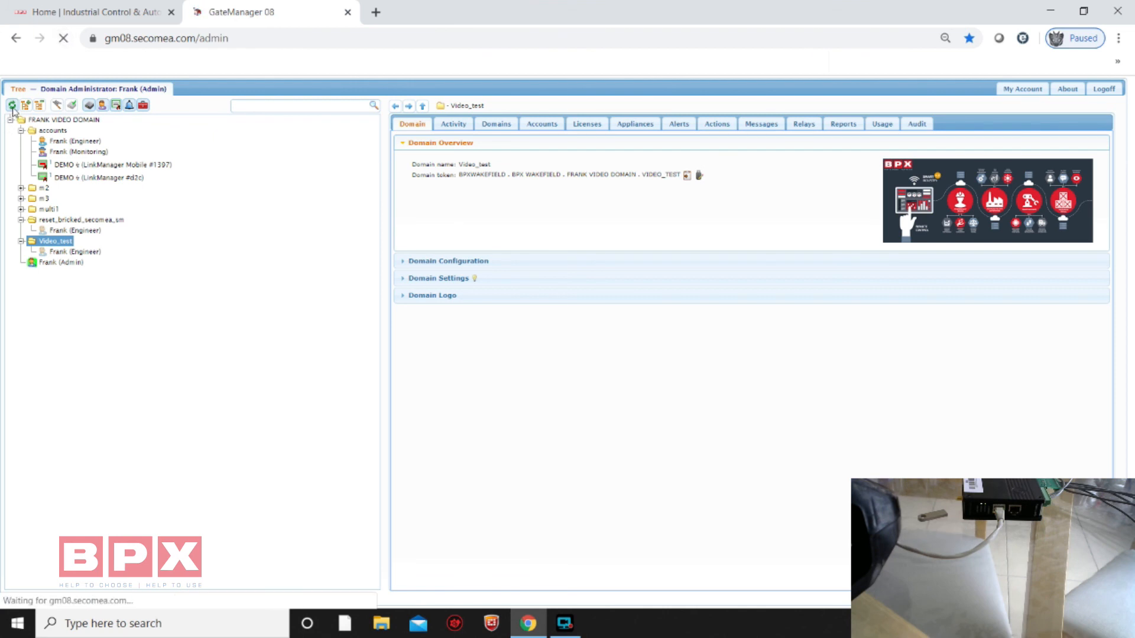
pyautogui.click(12, 105)
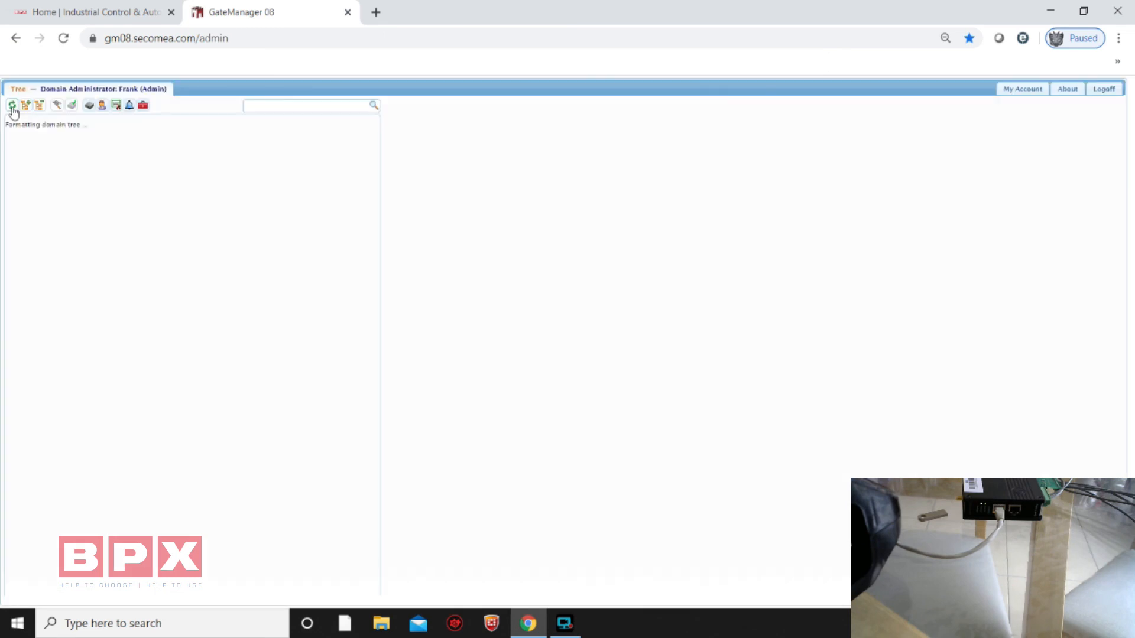
pyautogui.click(11, 105)
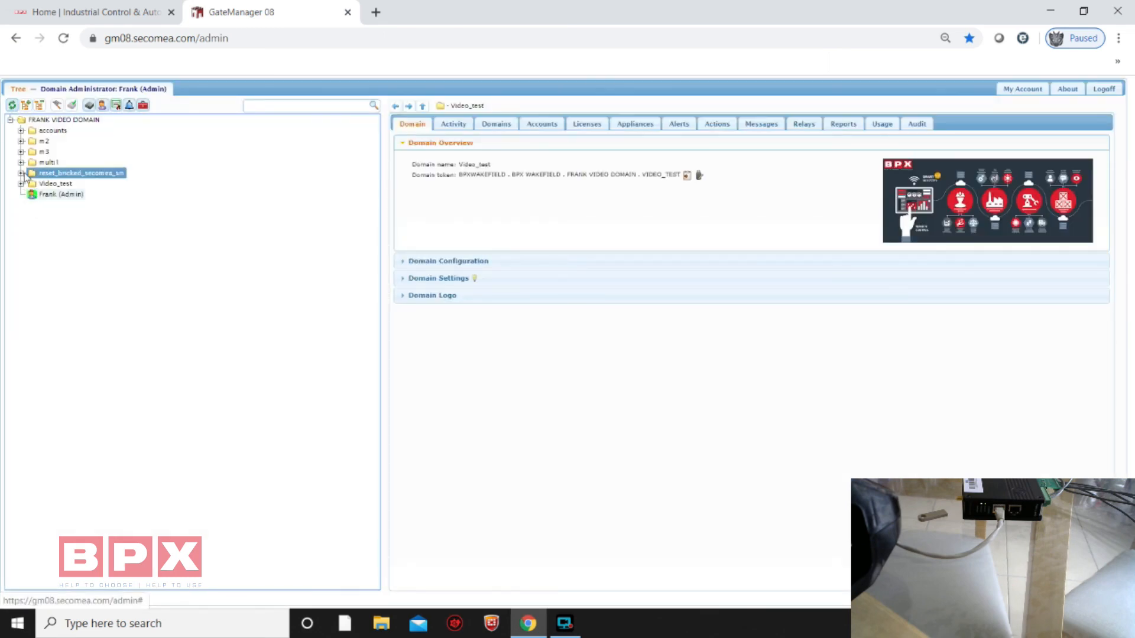
pyautogui.click(81, 173)
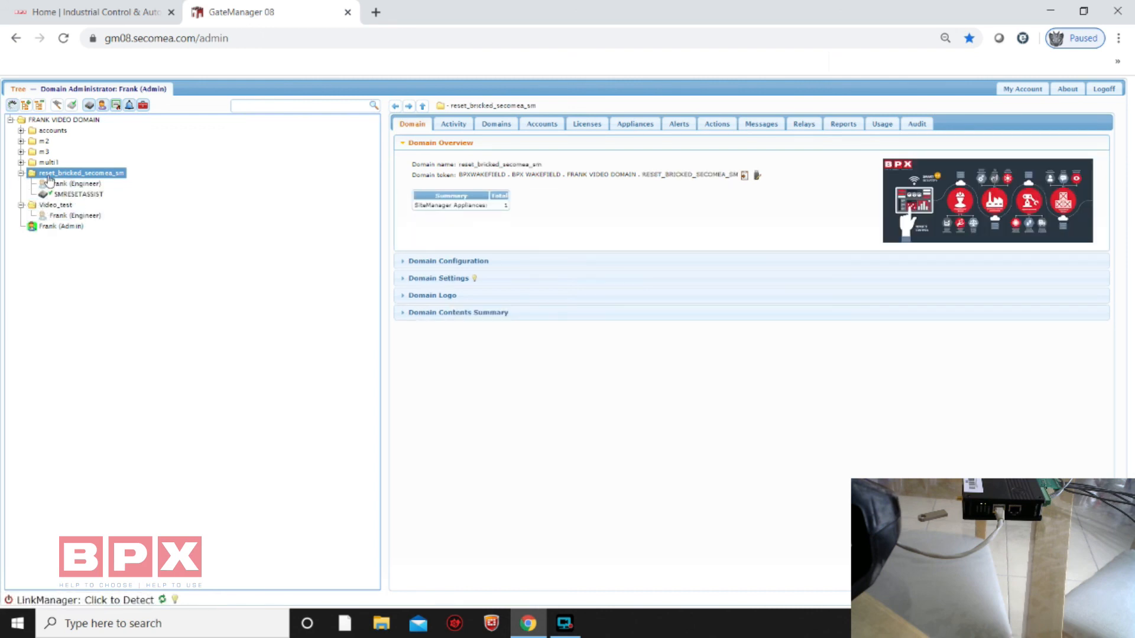
# - Show the SMRESETASSIST appliance page and select its DEV1 port address 10.0.0.1
pyautogui.click(78, 194)
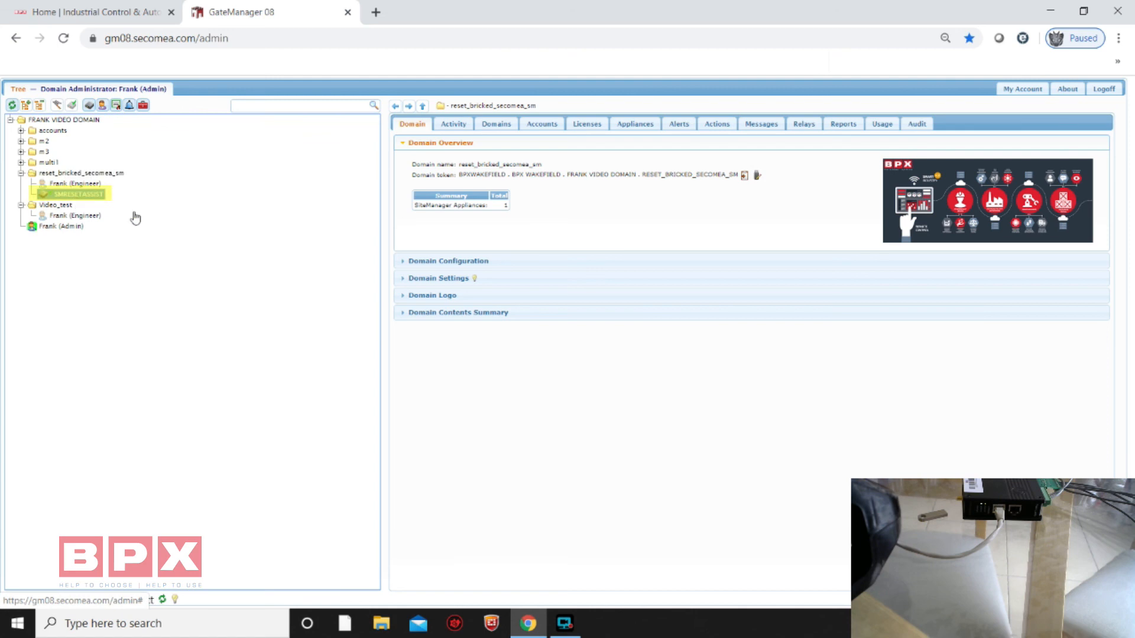
pyautogui.click(78, 194)
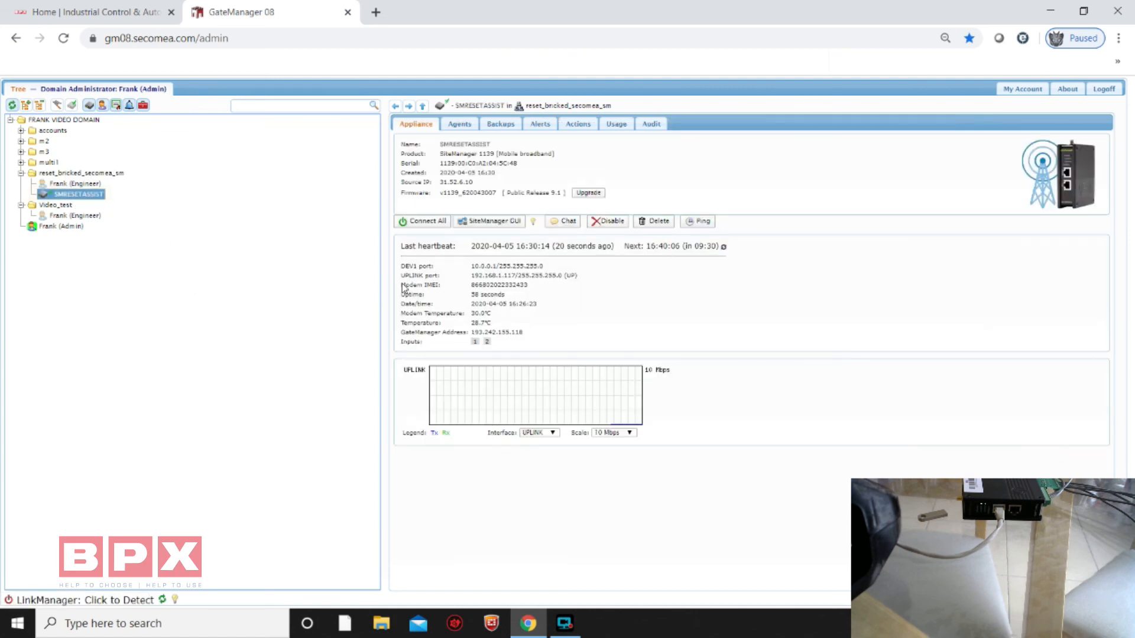
pyautogui.moveTo(471, 269)
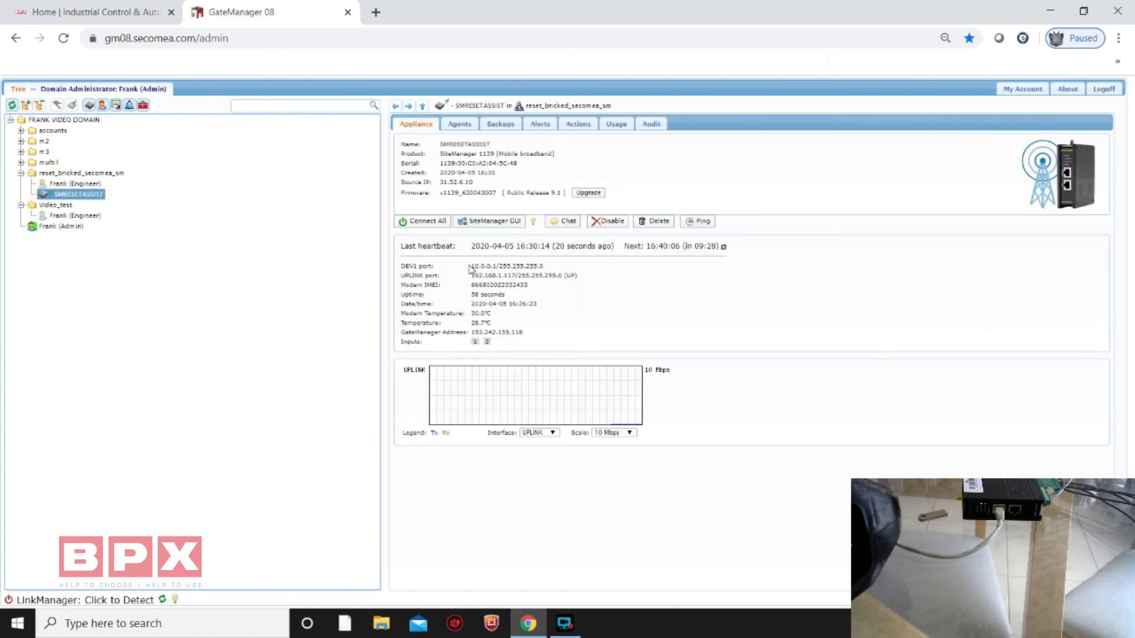
pyautogui.doubleClick(495, 266)
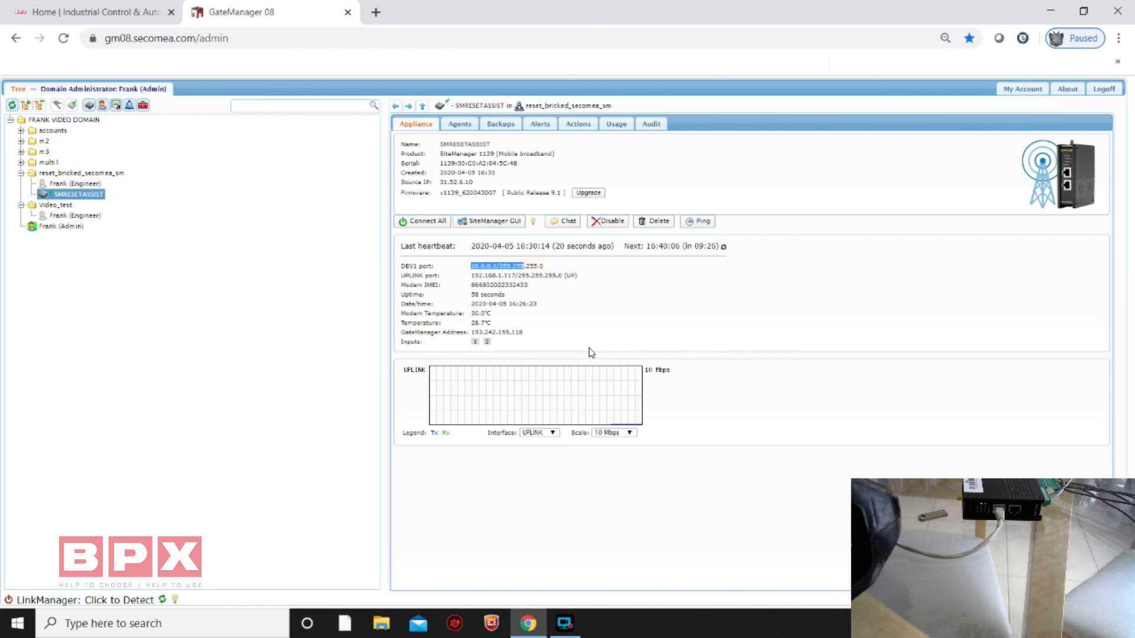
pyautogui.moveTo(252, 333)
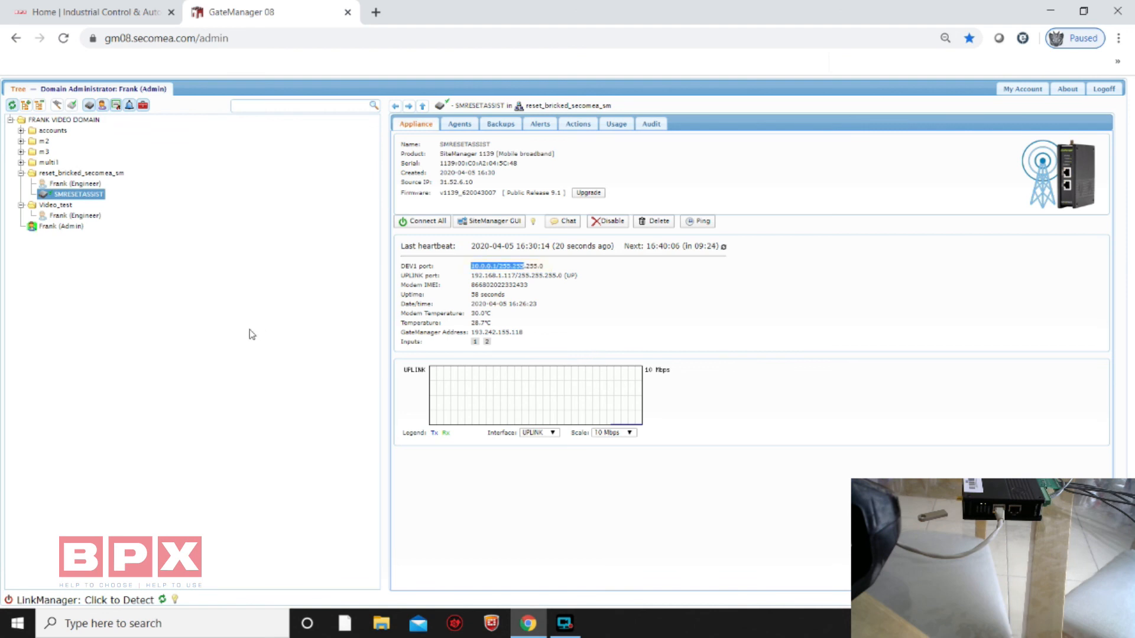